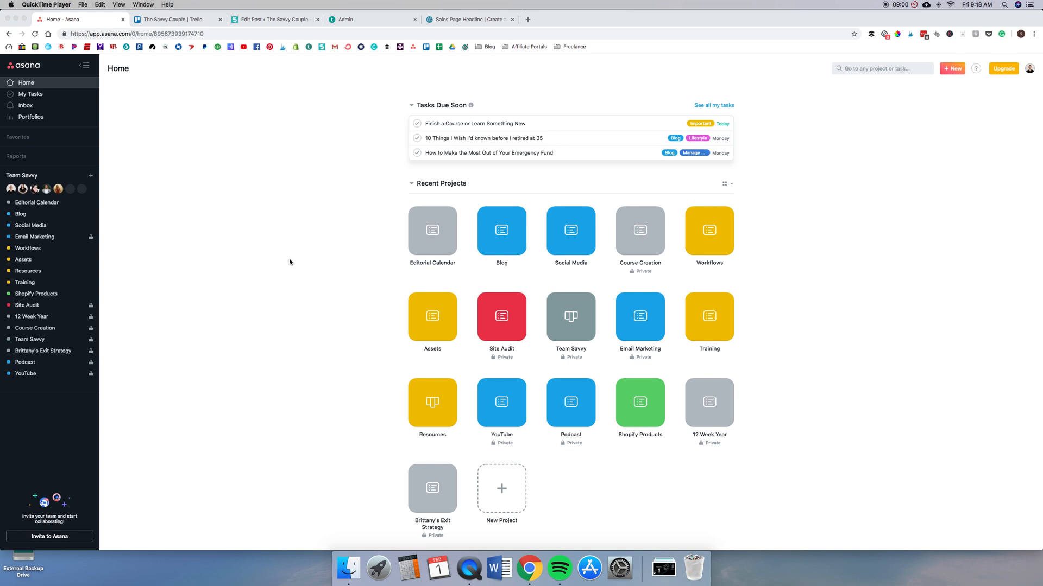
{"action": "mouse_move", "coordinate": [306, 254]}
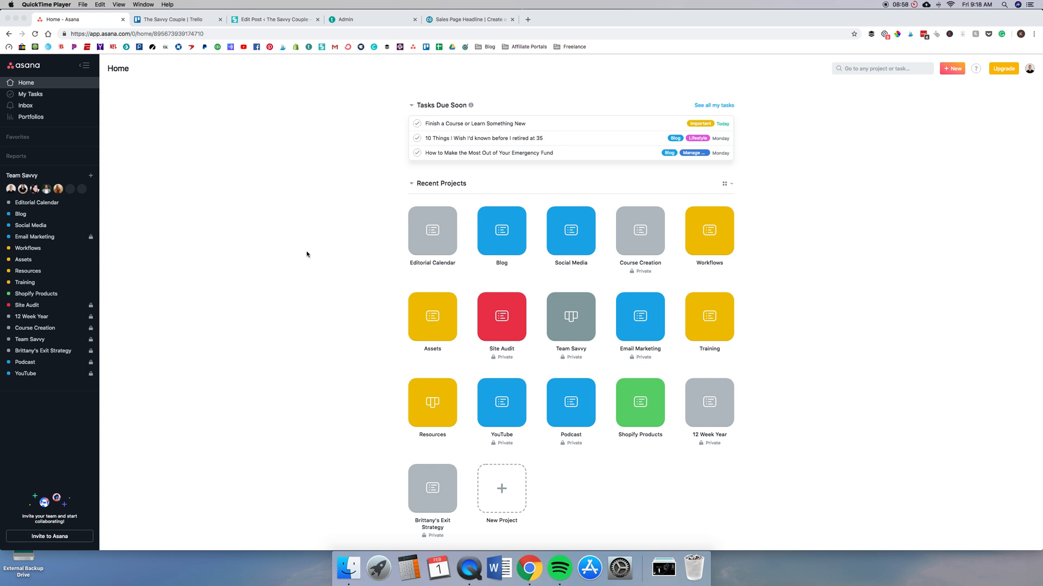
{"action": "mouse_move", "coordinate": [295, 236]}
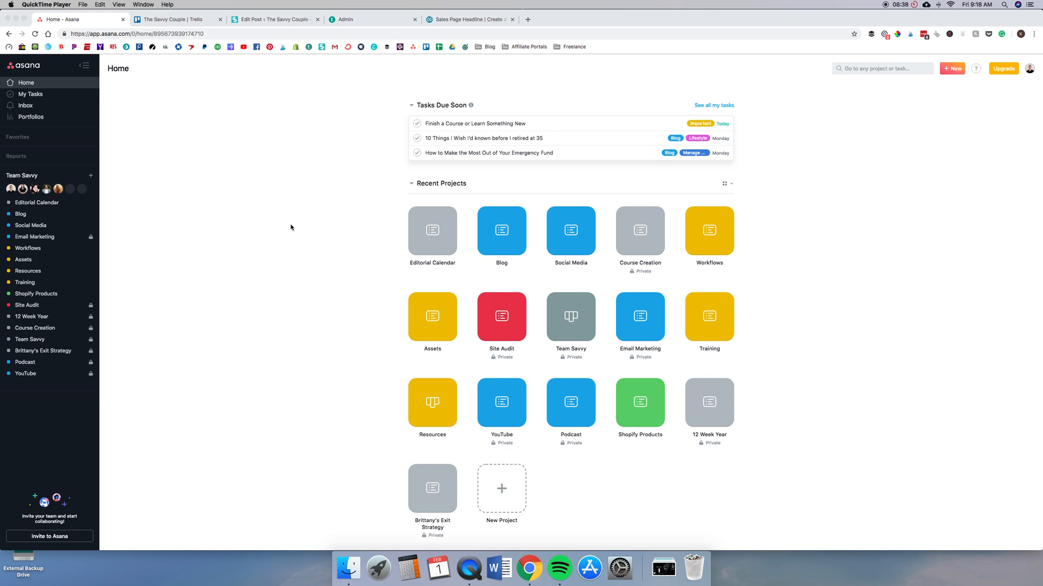
{"action": "mouse_move", "coordinate": [237, 127]}
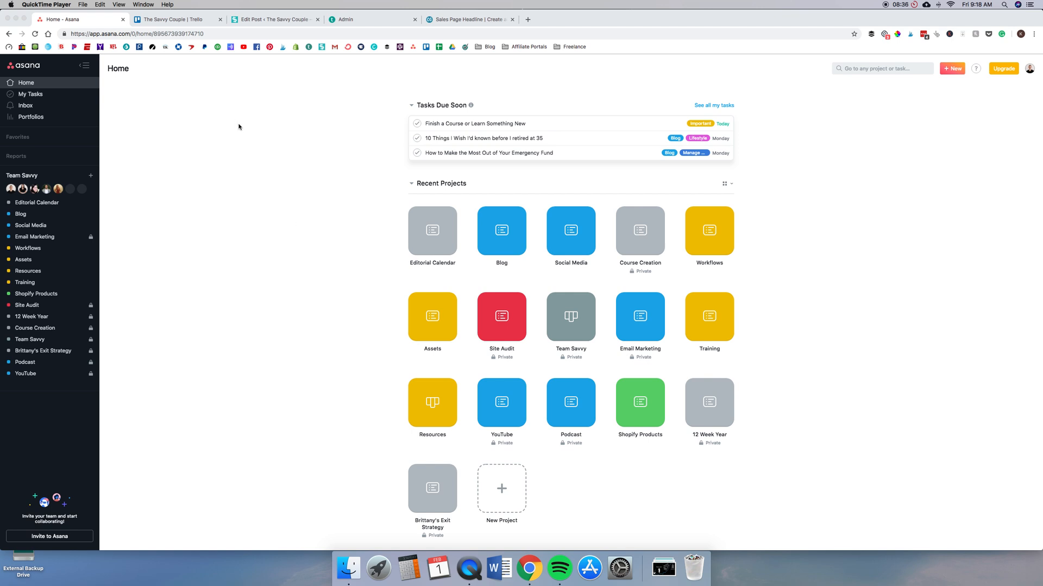
{"action": "mouse_move", "coordinate": [219, 112]}
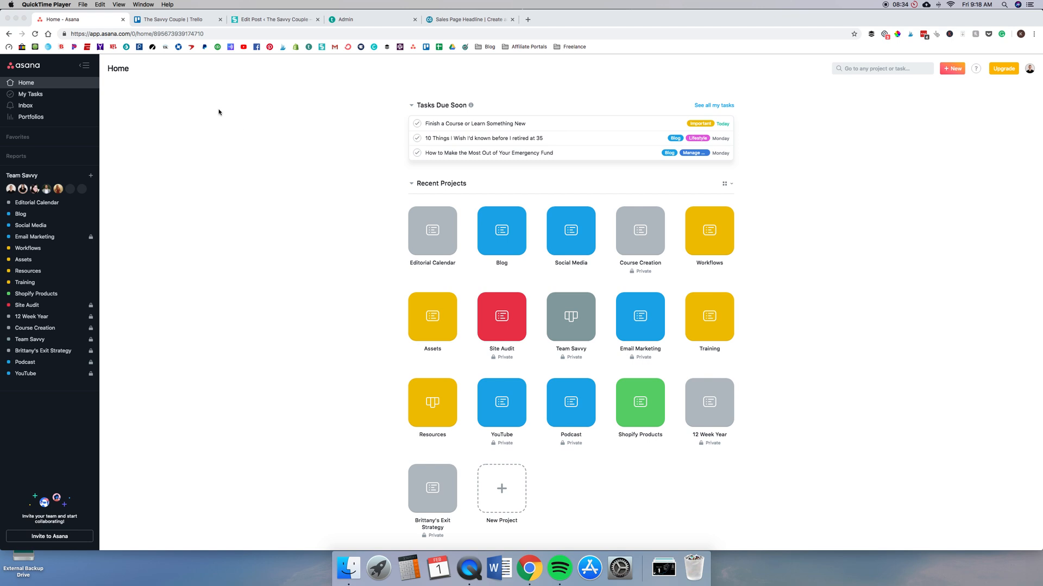
{"action": "mouse_move", "coordinate": [230, 172]}
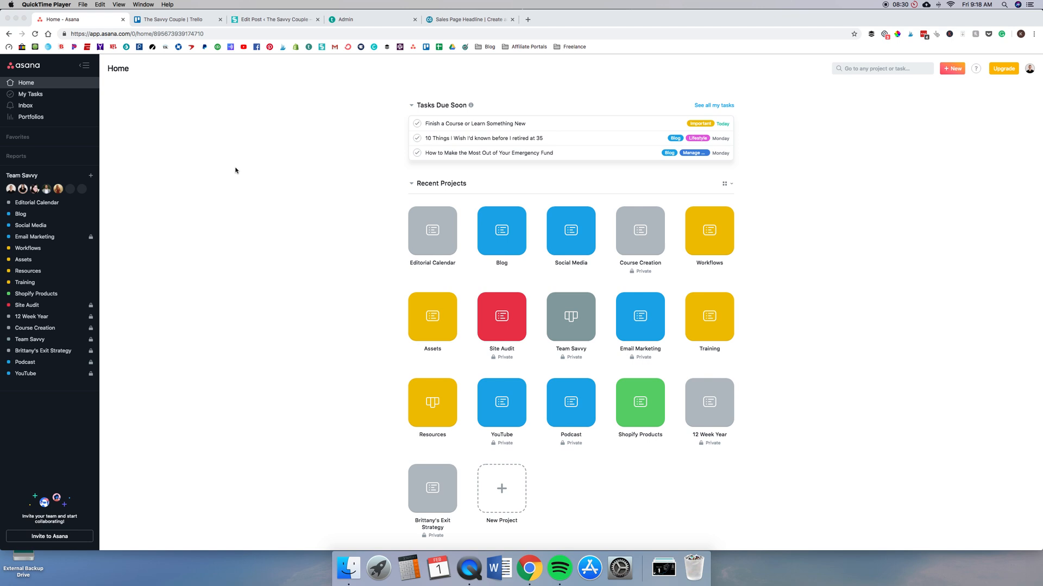
{"action": "mouse_move", "coordinate": [230, 173]}
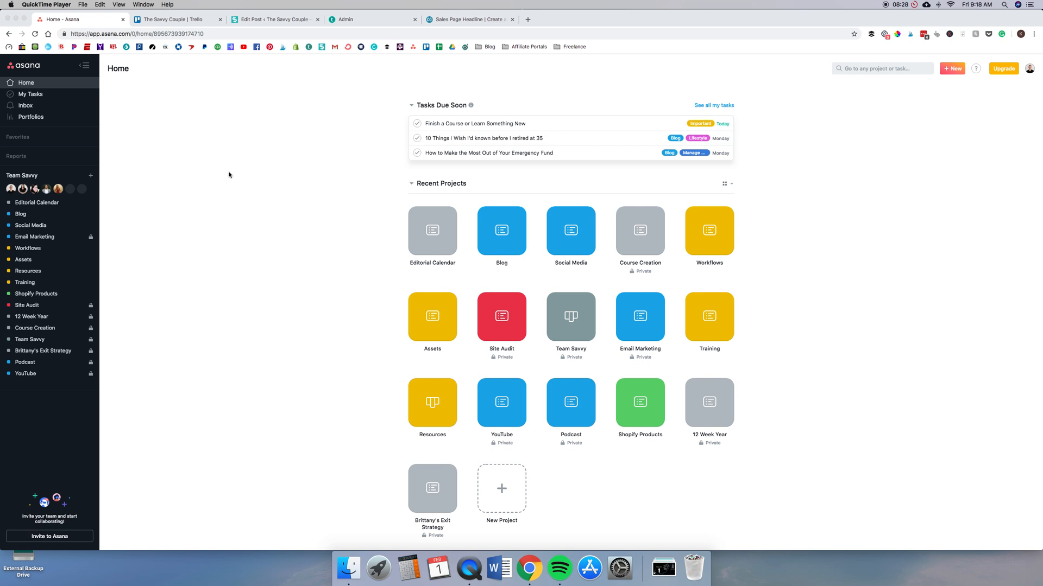
{"action": "mouse_move", "coordinate": [238, 179]}
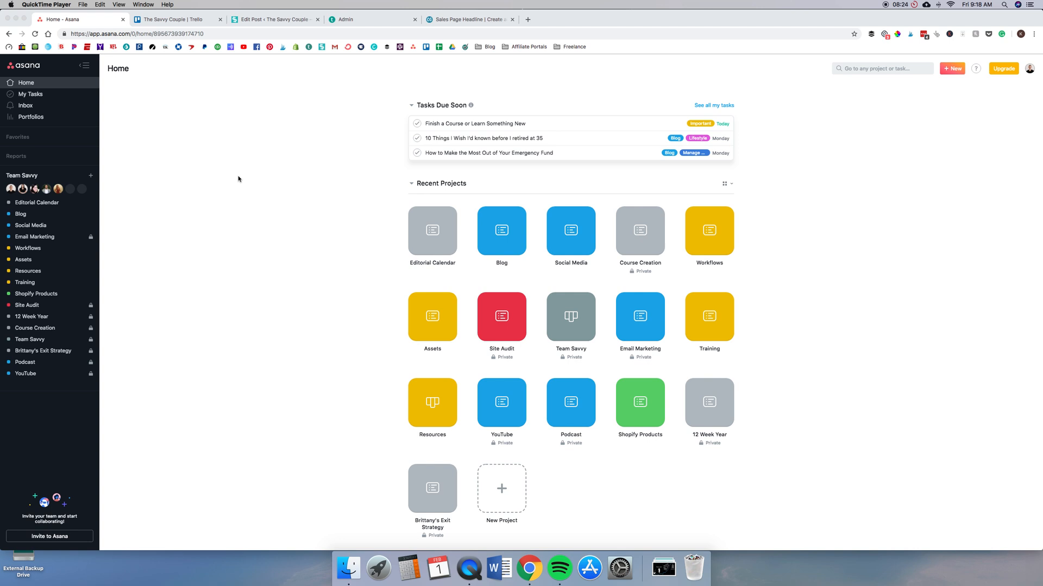
{"action": "mouse_move", "coordinate": [221, 165]}
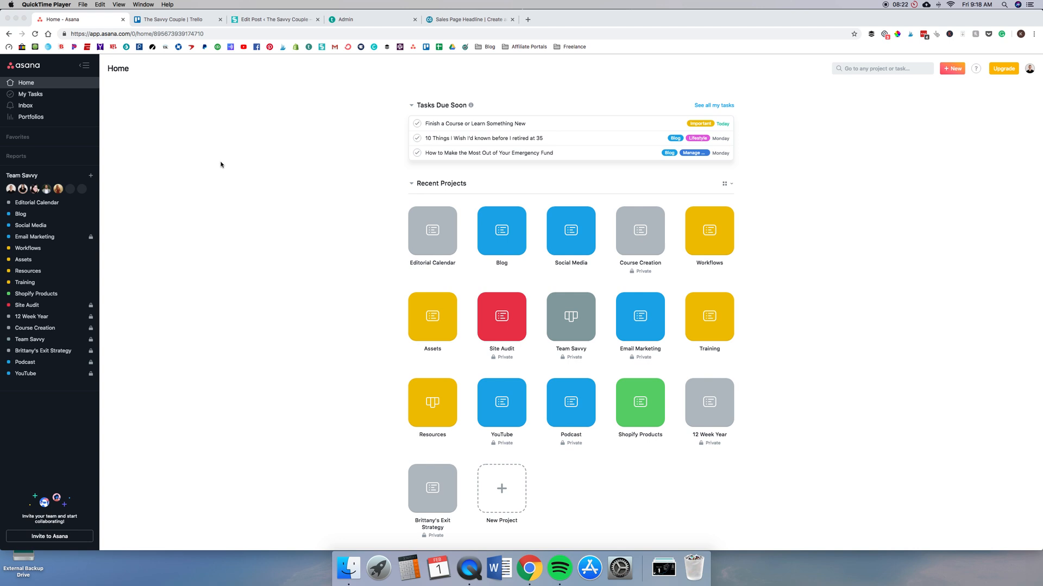
{"action": "mouse_move", "coordinate": [128, 230]}
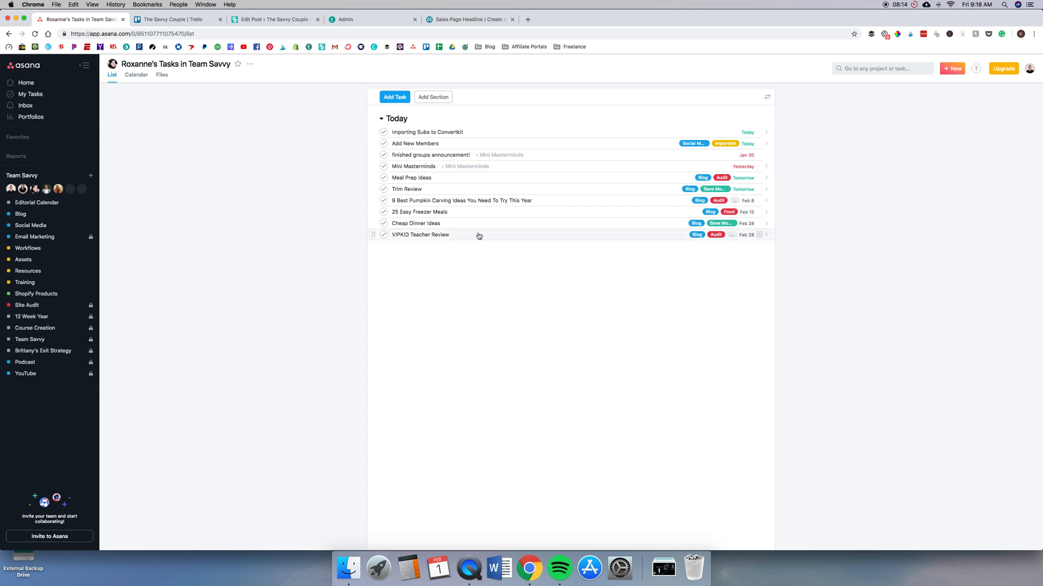
{"action": "mouse_move", "coordinate": [469, 251]}
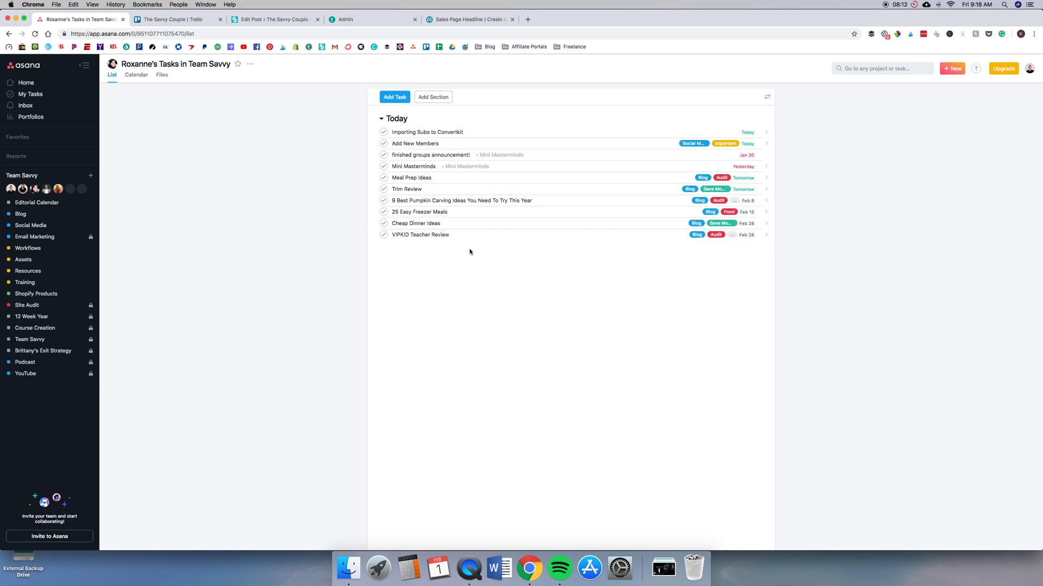
{"action": "mouse_move", "coordinate": [456, 138]}
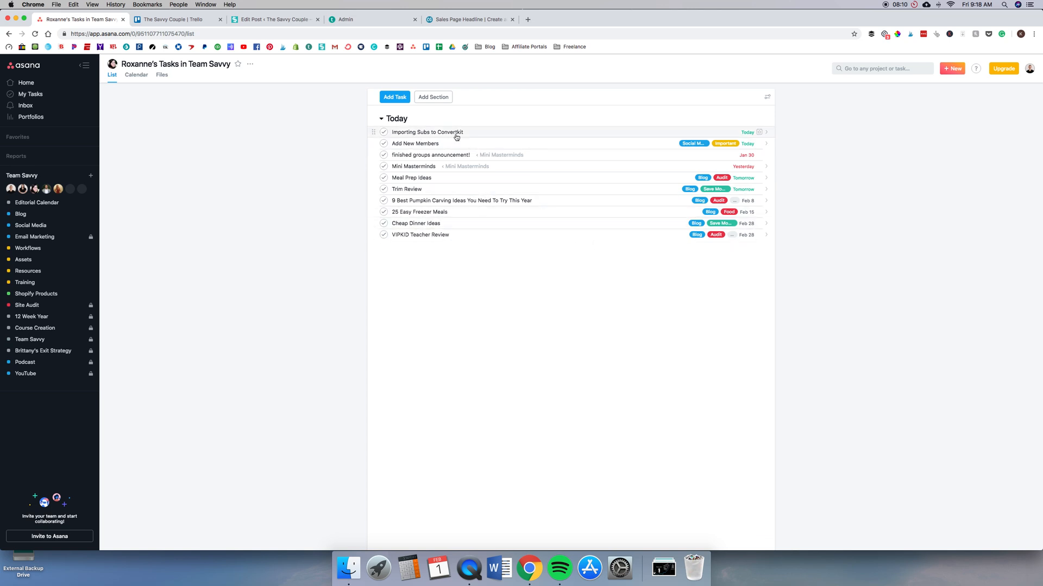
{"action": "mouse_move", "coordinate": [338, 288]}
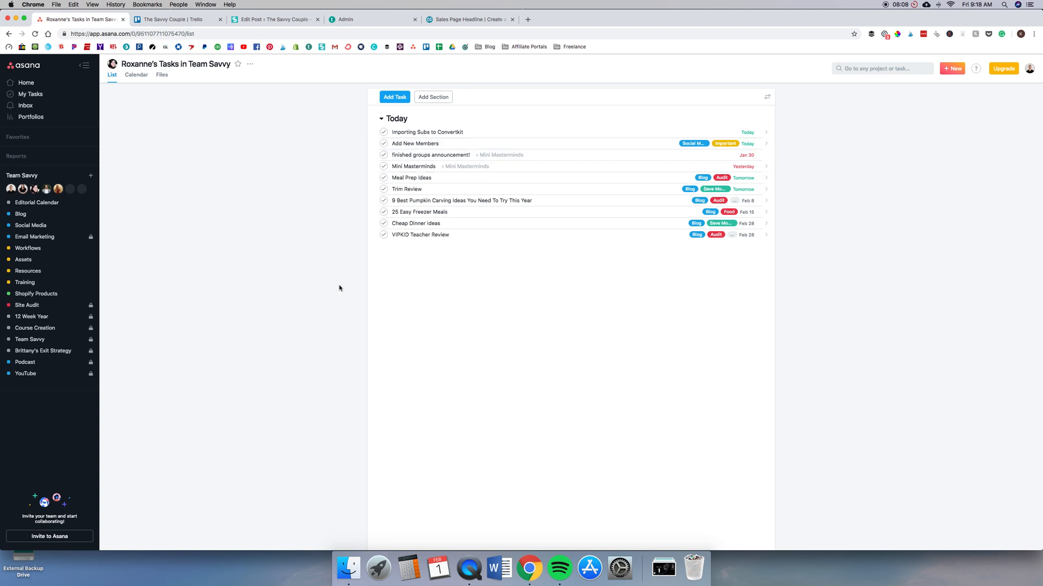
{"action": "mouse_move", "coordinate": [584, 125]}
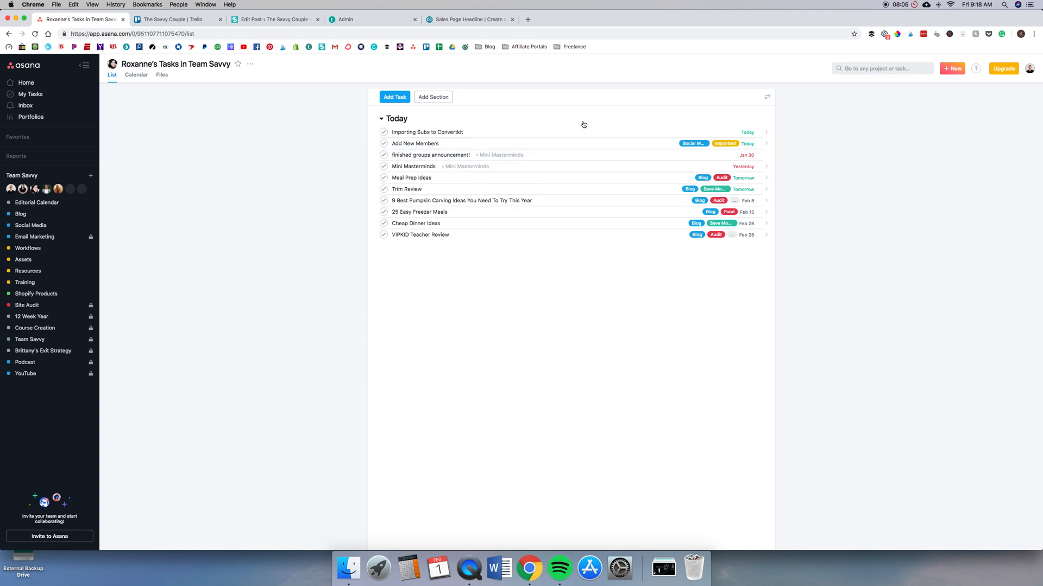
- Review the Importing Subs to Convertkit task's due date, leave it as today, and go to My Tasks
{"action": "left_click", "coordinate": [427, 131]}
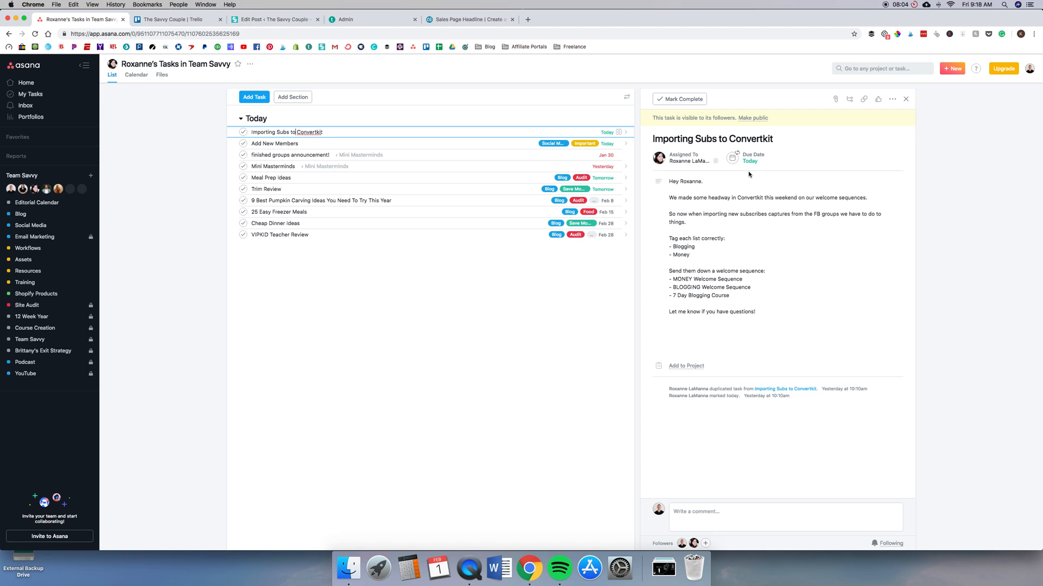
{"action": "left_click", "coordinate": [749, 161]}
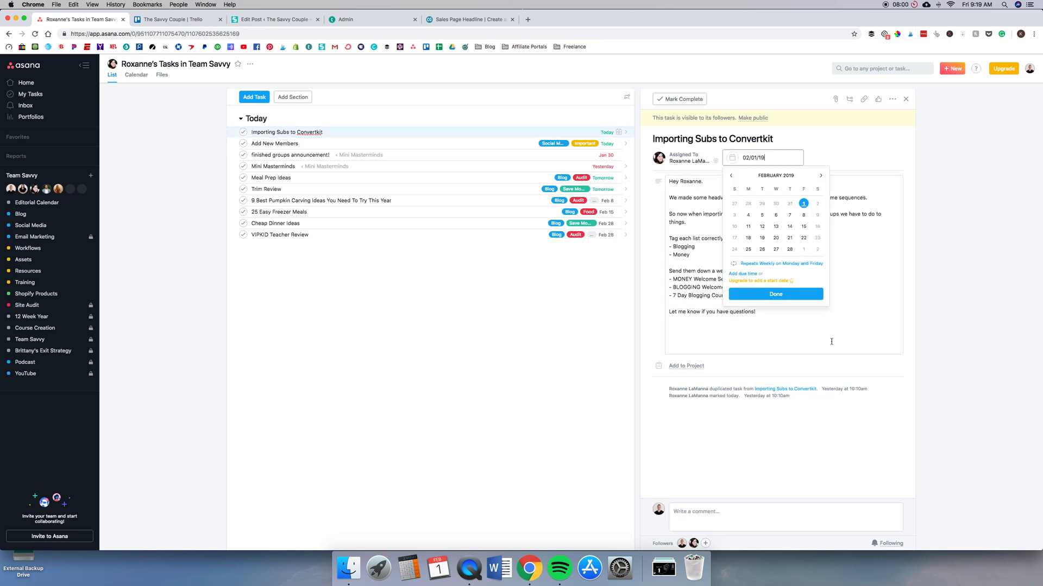
{"action": "left_click", "coordinate": [775, 294]}
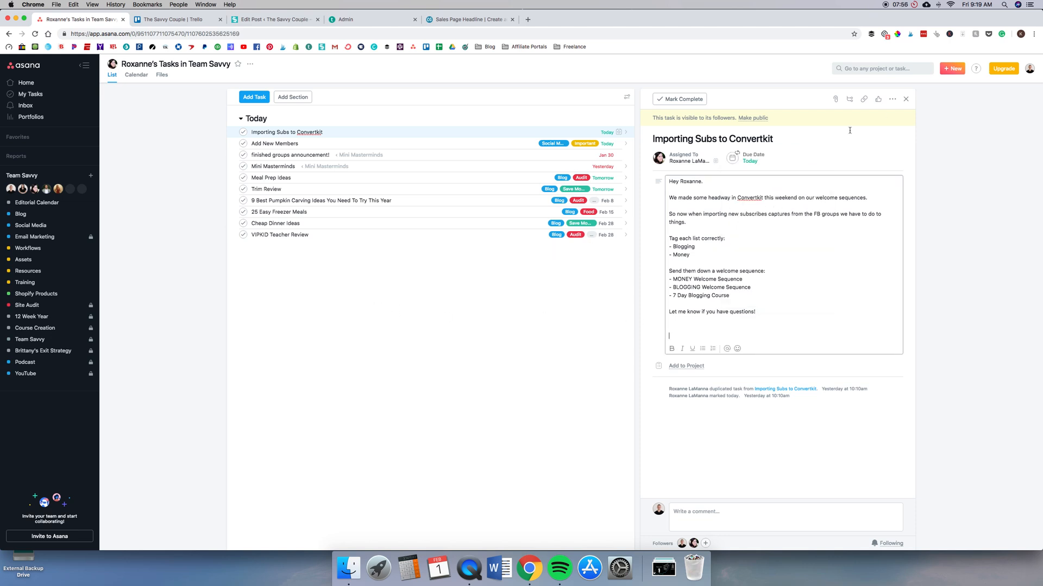
{"action": "left_click", "coordinate": [30, 93]}
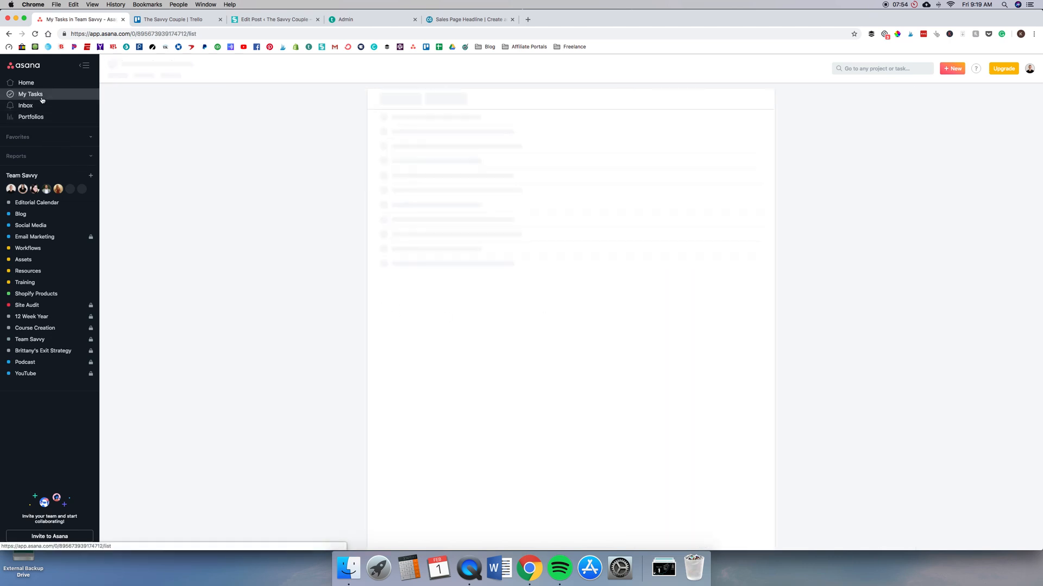
- Visit the Home dashboard with recent projects, then return to My Tasks
{"action": "left_click", "coordinate": [26, 83]}
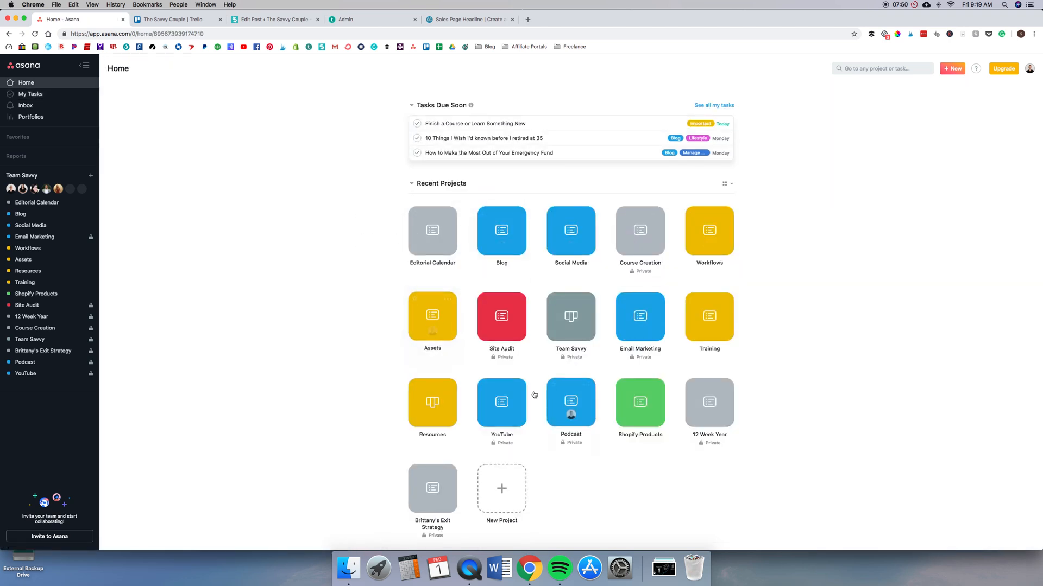
{"action": "mouse_move", "coordinate": [28, 248]}
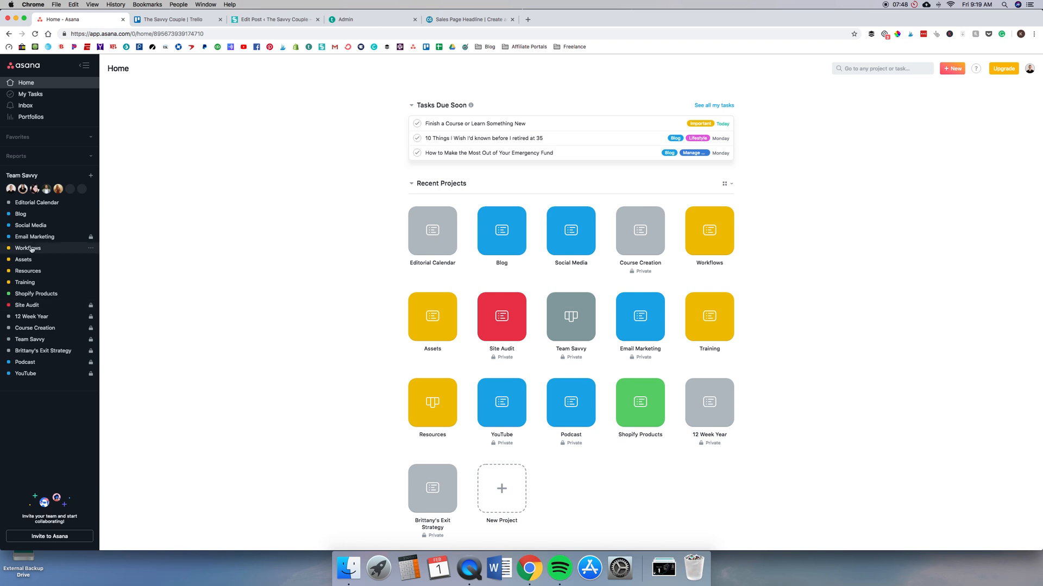
{"action": "mouse_move", "coordinate": [30, 339]}
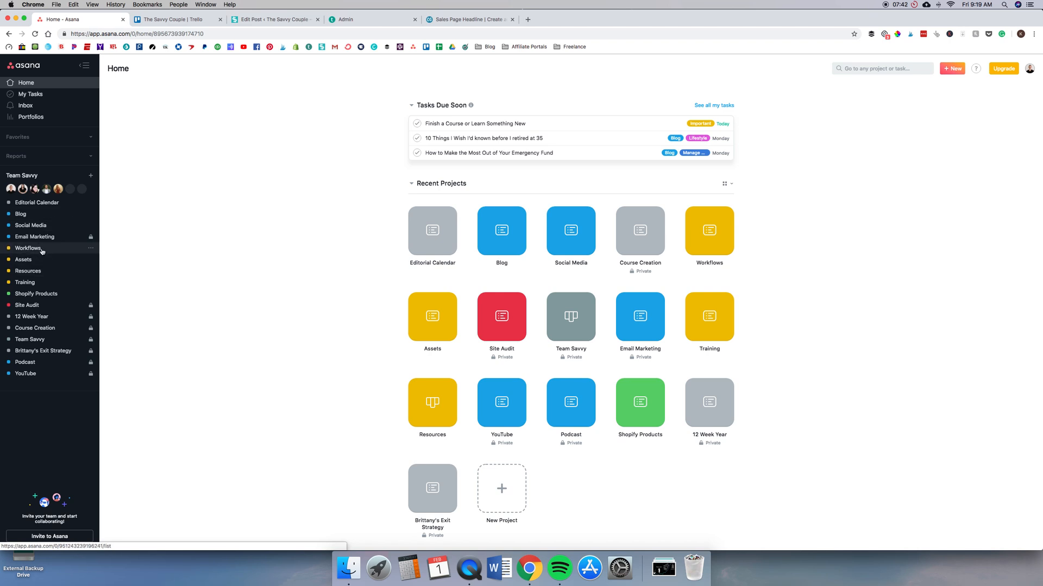
{"action": "mouse_move", "coordinate": [36, 293]}
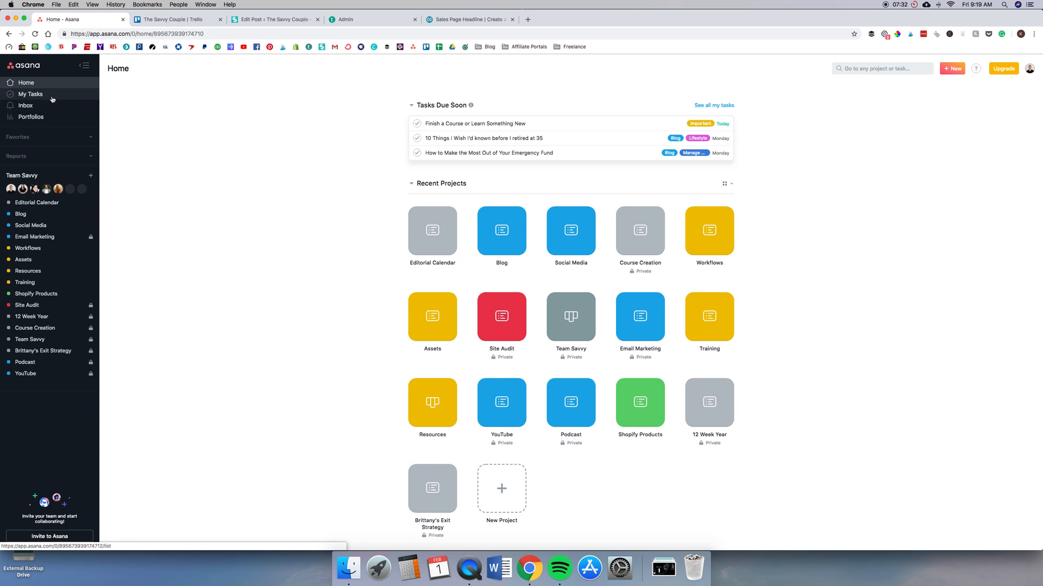
{"action": "left_click", "coordinate": [30, 94]}
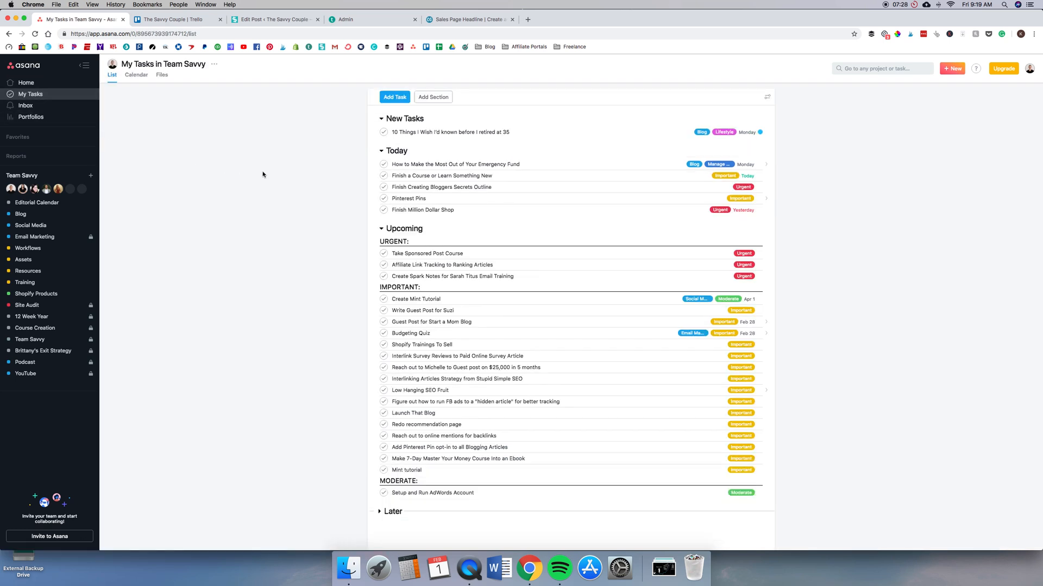
{"action": "mouse_move", "coordinate": [393, 121]}
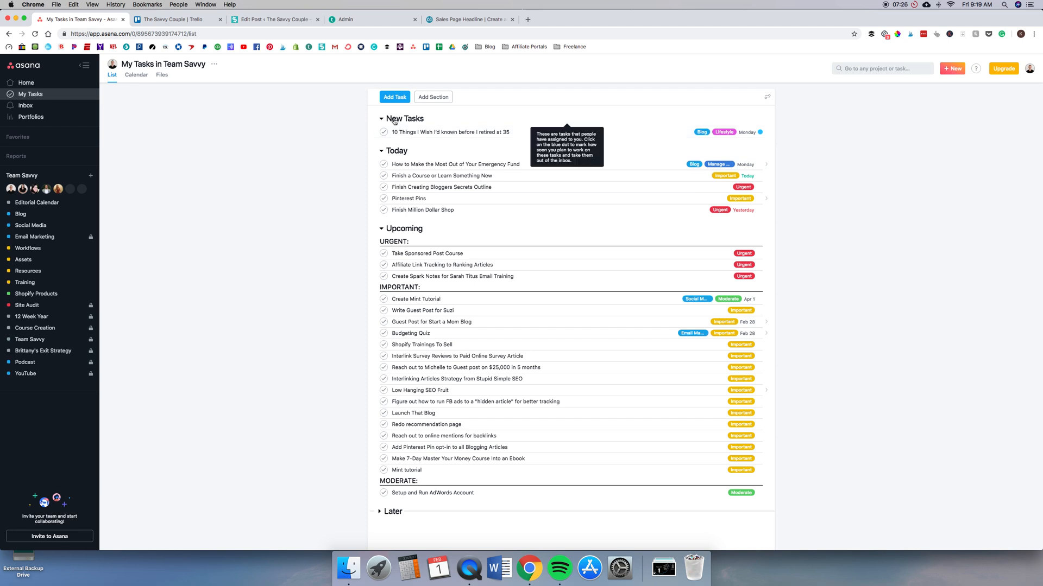
{"action": "mouse_move", "coordinate": [700, 131]}
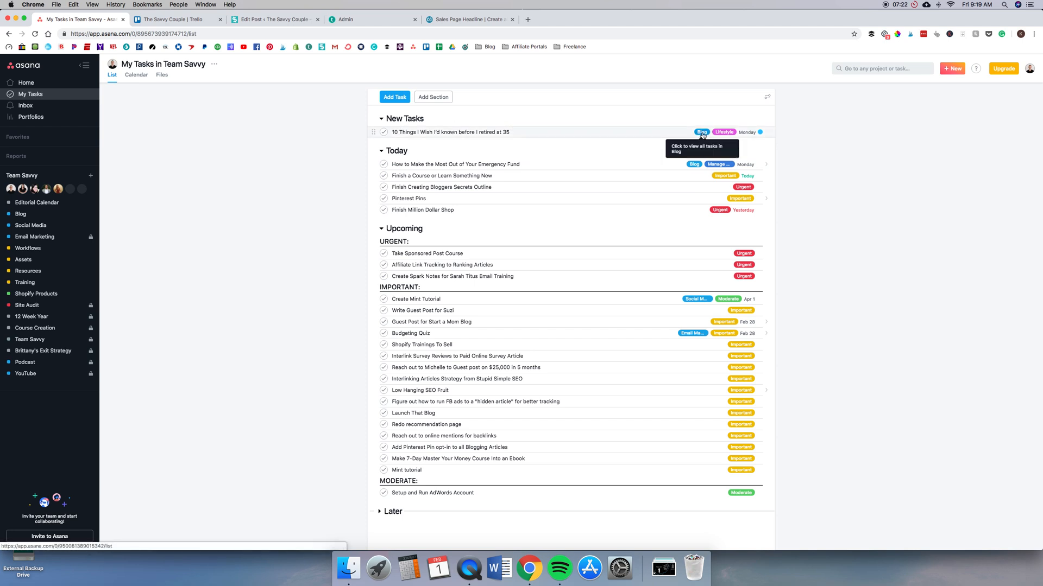
{"action": "mouse_move", "coordinate": [734, 165]}
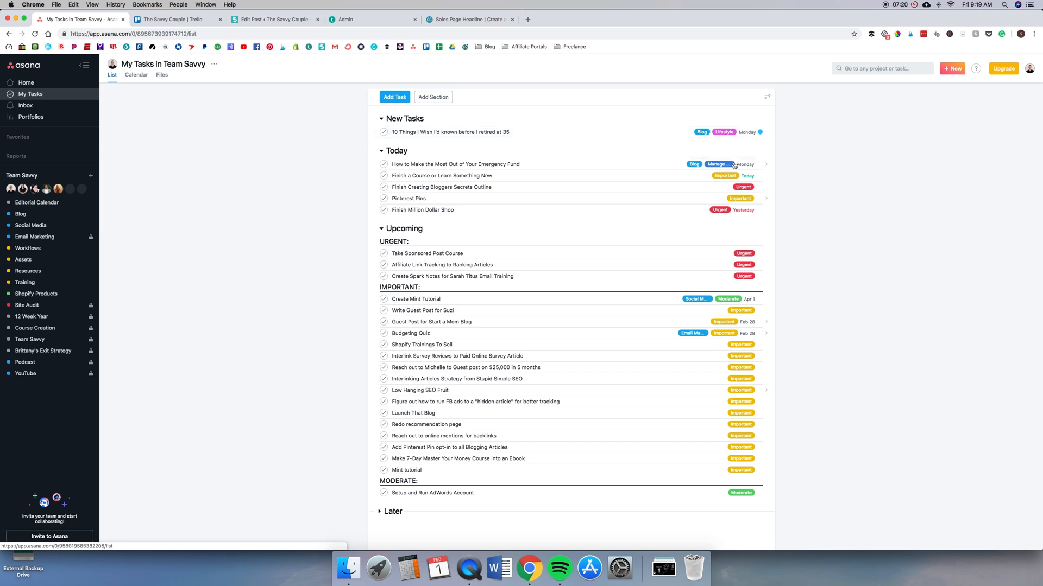
{"action": "mouse_move", "coordinate": [466, 132]}
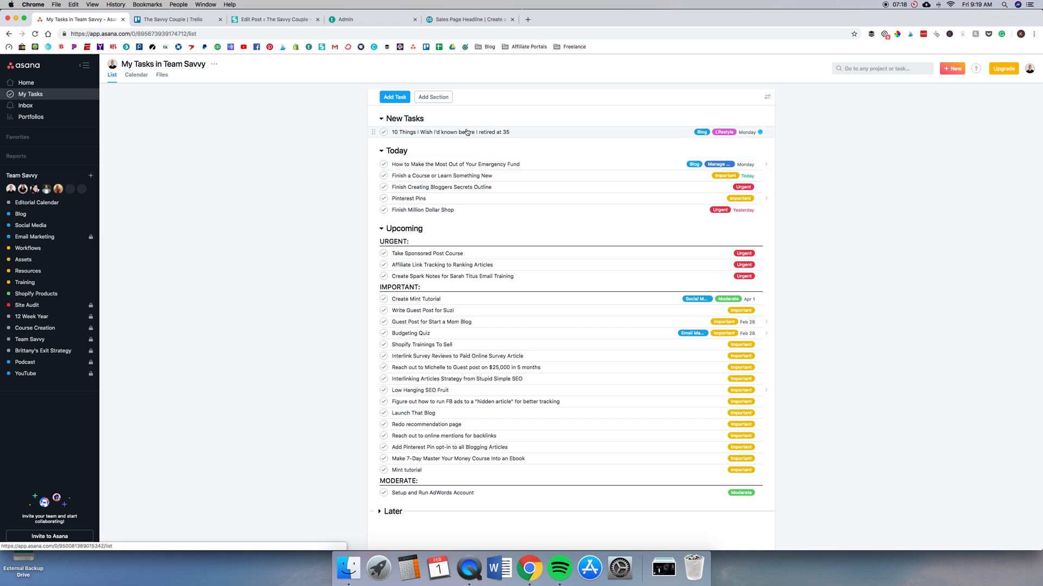
{"action": "mouse_move", "coordinate": [669, 277]}
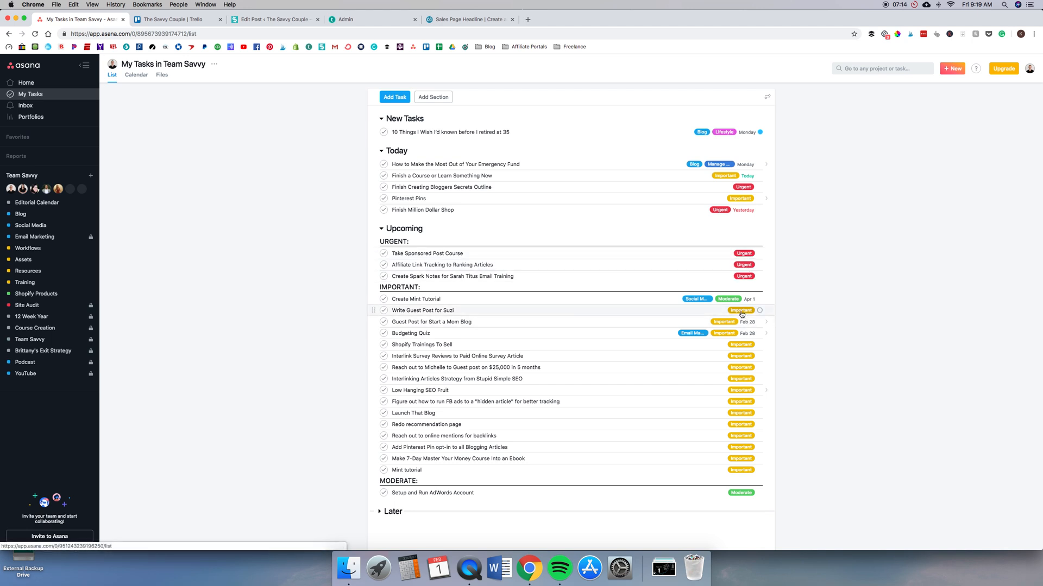
{"action": "mouse_move", "coordinate": [289, 318]}
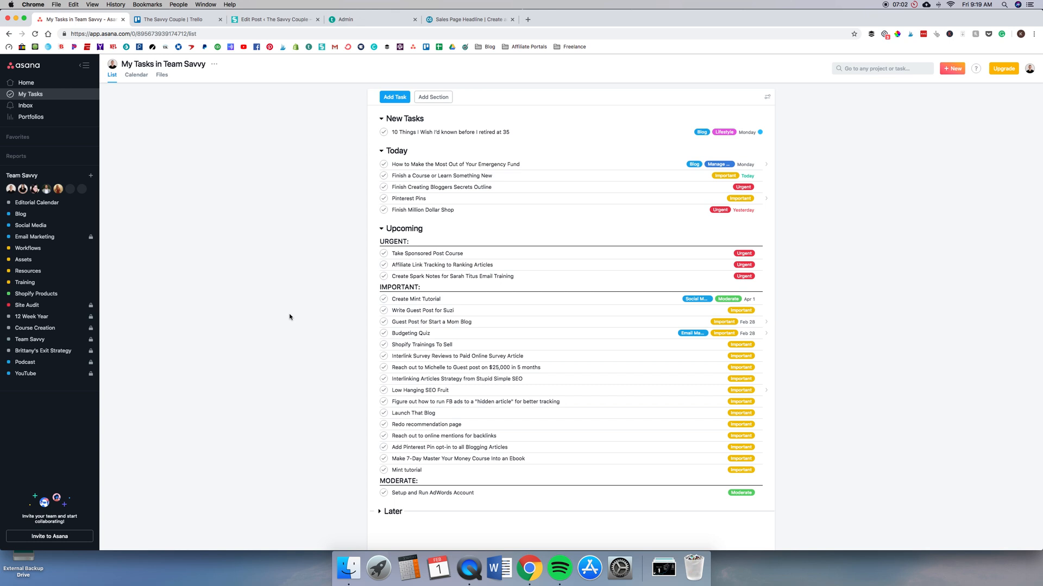
{"action": "mouse_move", "coordinate": [517, 298]}
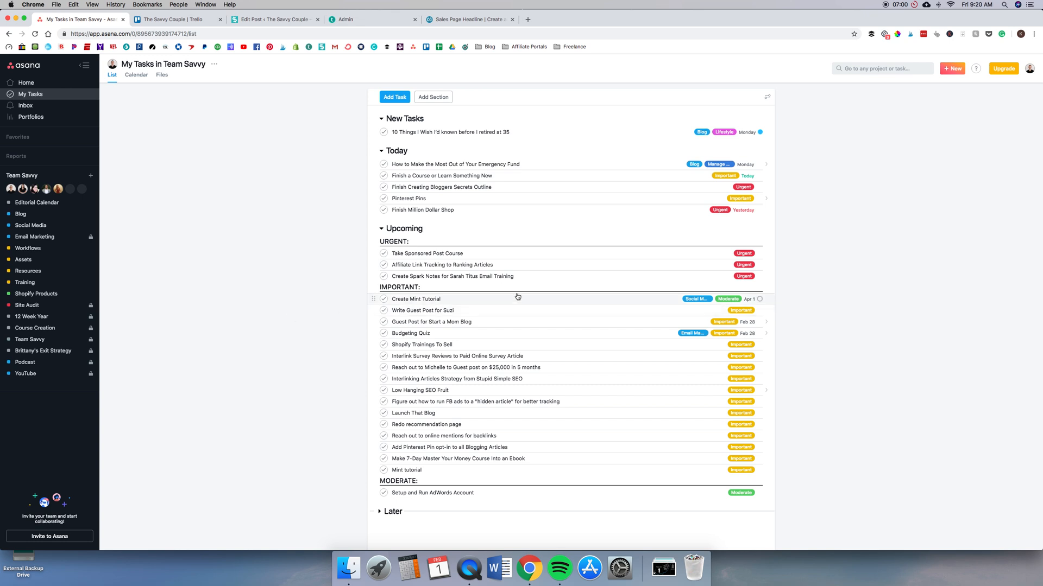
{"action": "mouse_move", "coordinate": [445, 511]}
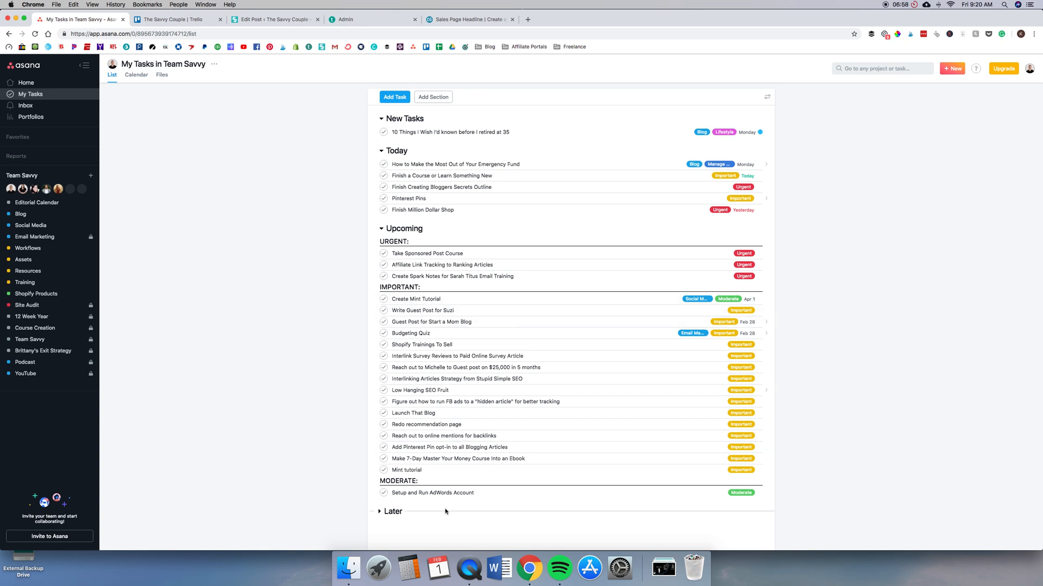
{"action": "mouse_move", "coordinate": [433, 206]}
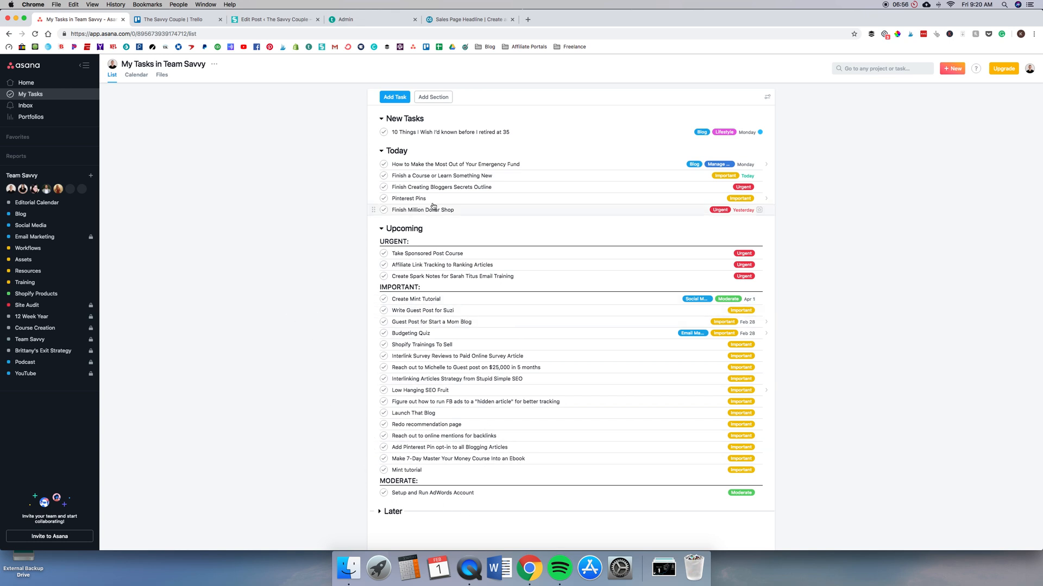
{"action": "mouse_move", "coordinate": [446, 176]}
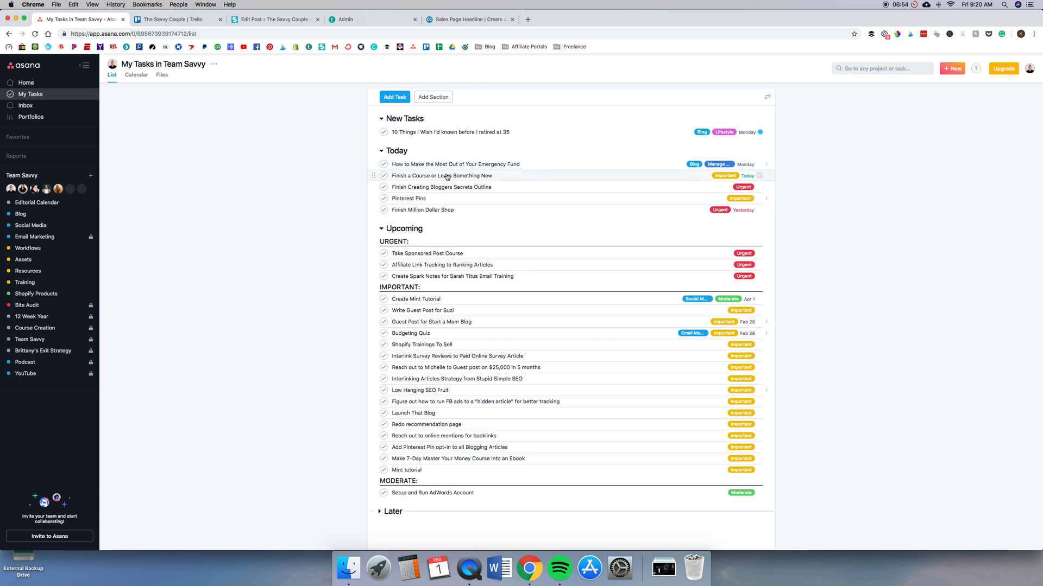
{"action": "mouse_move", "coordinate": [457, 225]}
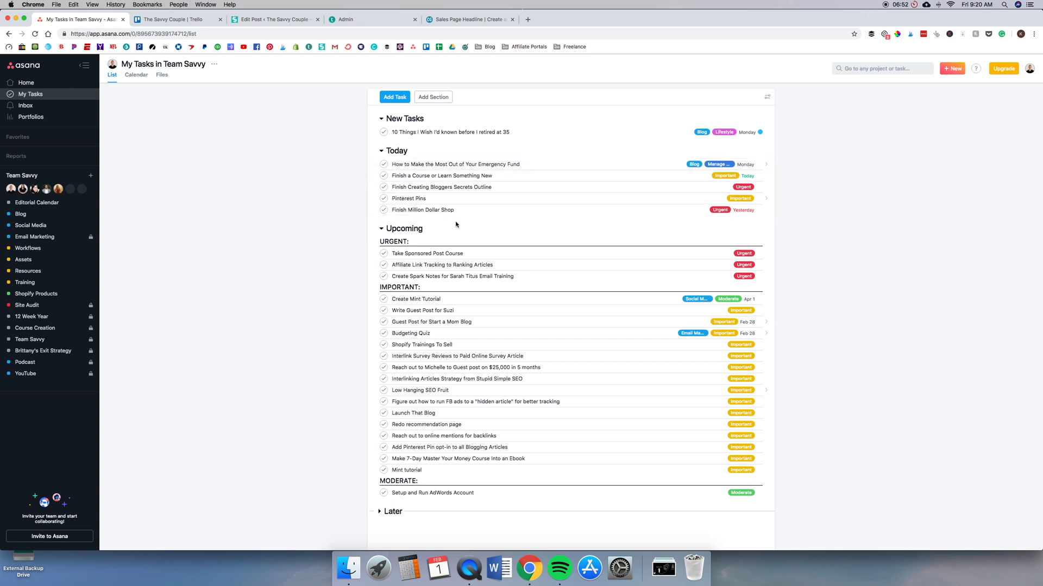
{"action": "mouse_move", "coordinate": [424, 189]}
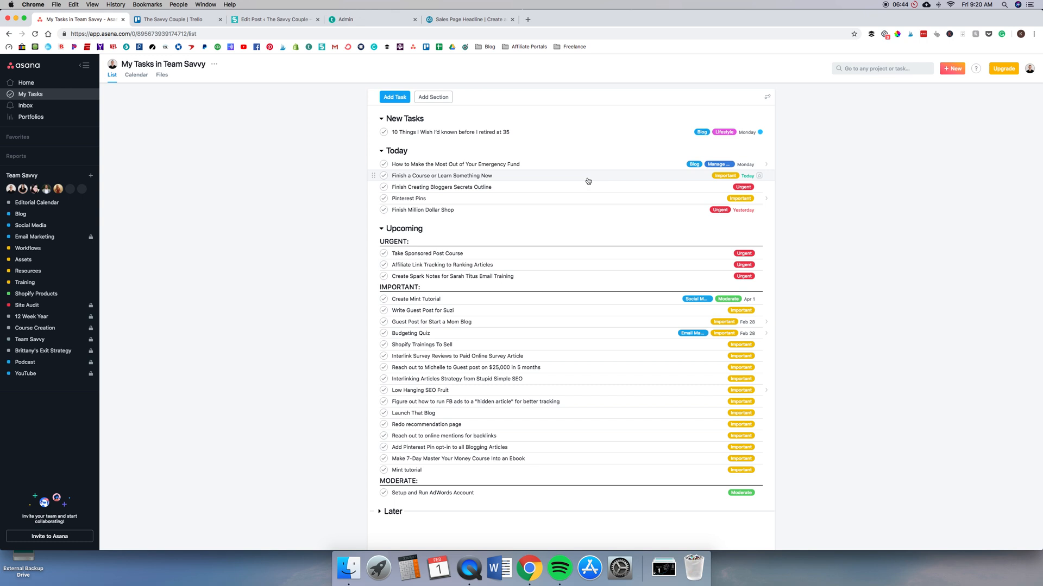
{"action": "mouse_move", "coordinate": [319, 241]}
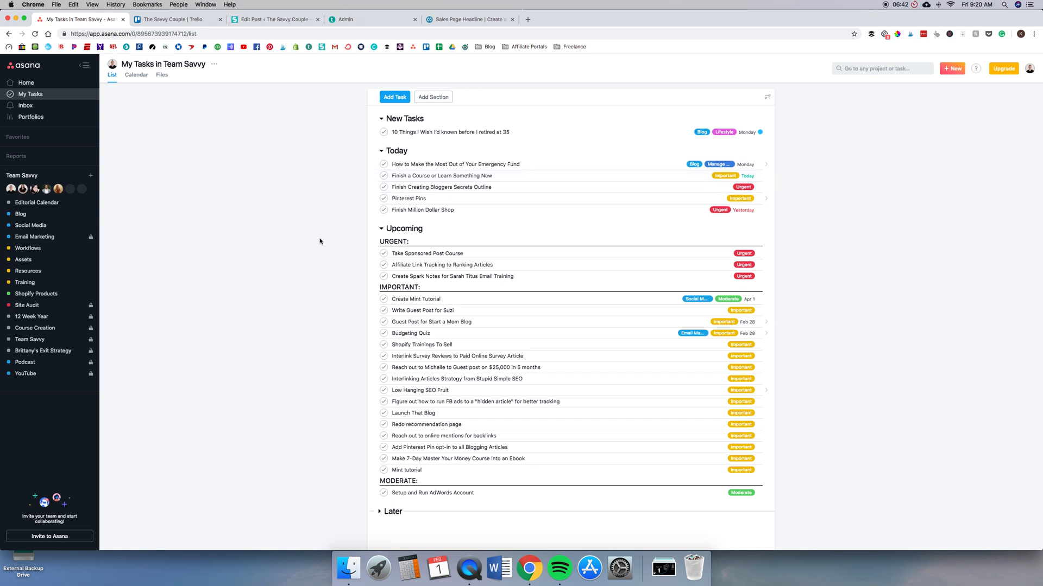
{"action": "mouse_move", "coordinate": [327, 254]}
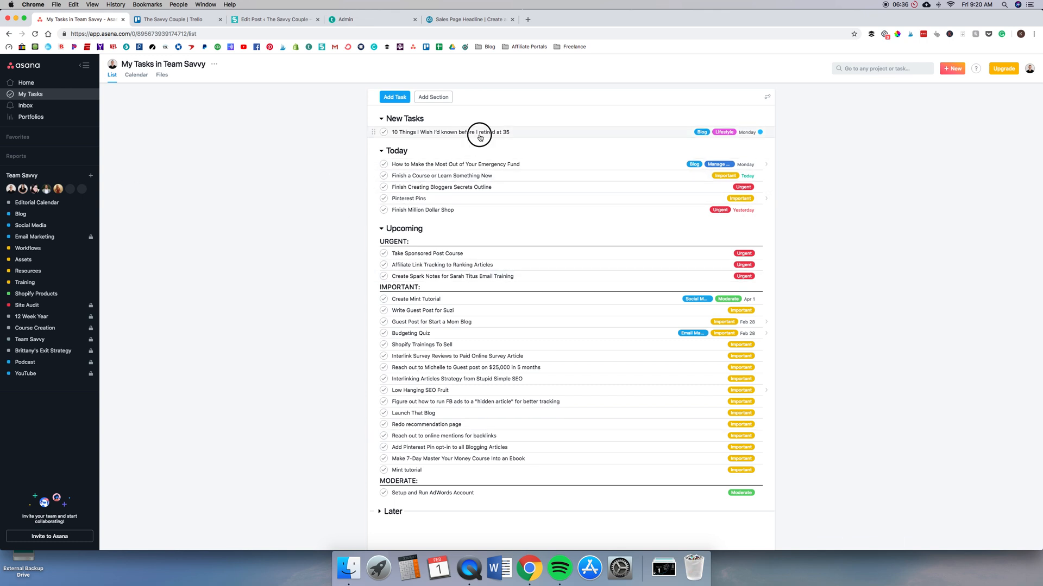
- Add subtasks Write and Promote under the '10 Things I Wish I'd known before I retired at 35' task
{"action": "left_click", "coordinate": [479, 131]}
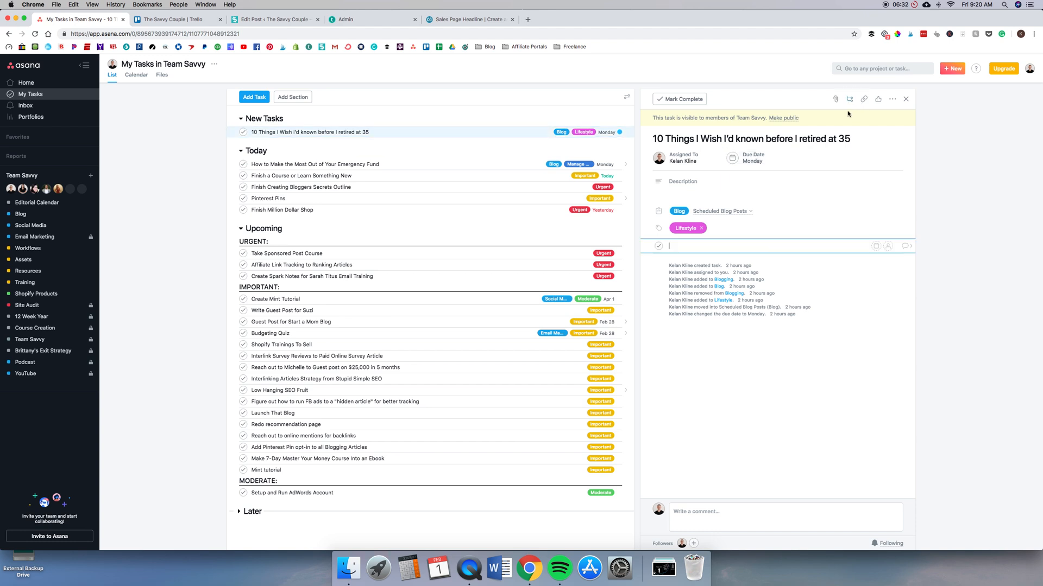
{"action": "left_click", "coordinate": [671, 250]}
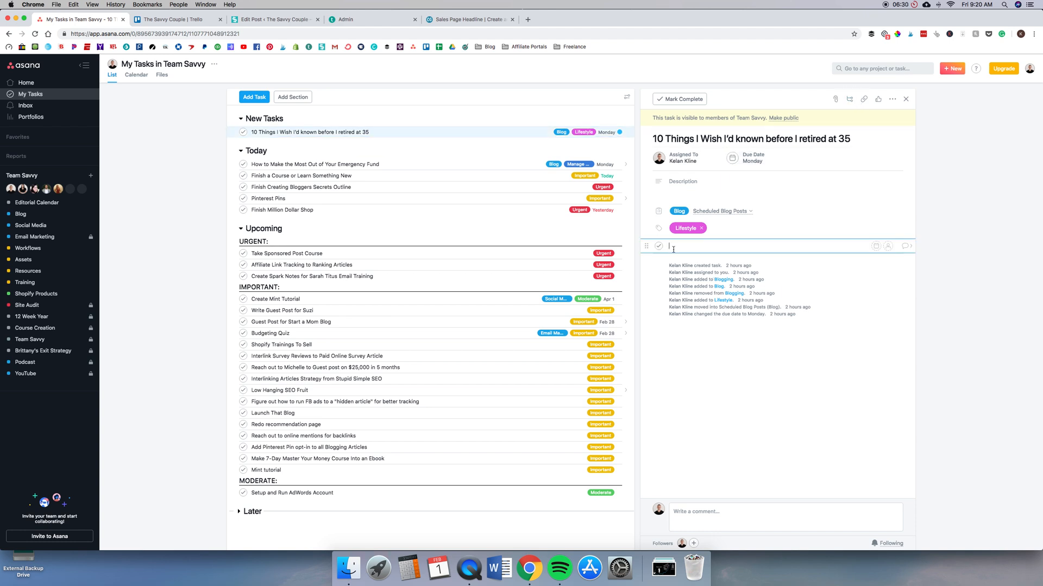
{"action": "type", "text": "Write"}
{"action": "type", "text": "Promote"}
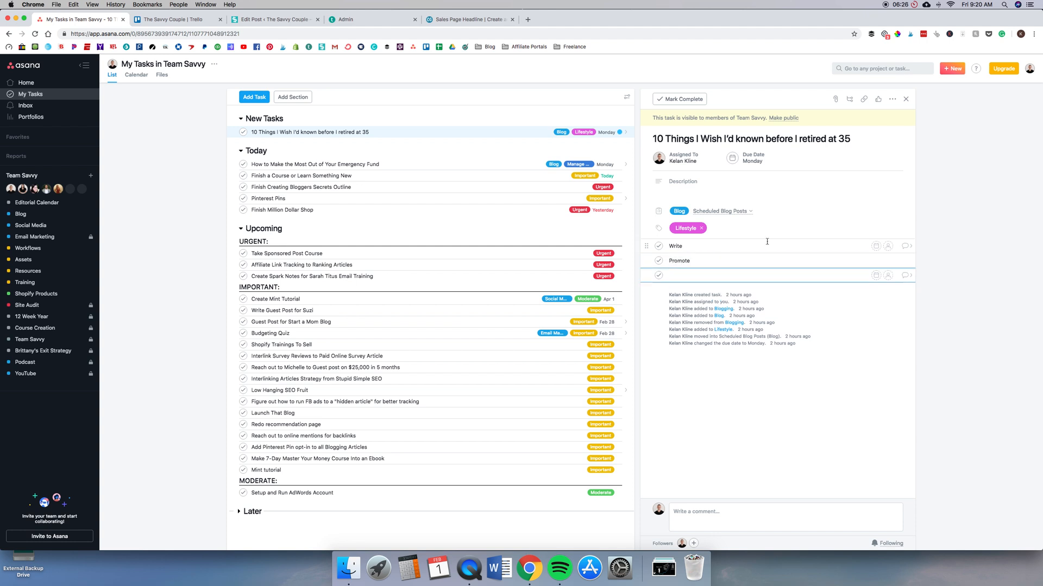
{"action": "left_click", "coordinate": [658, 246]}
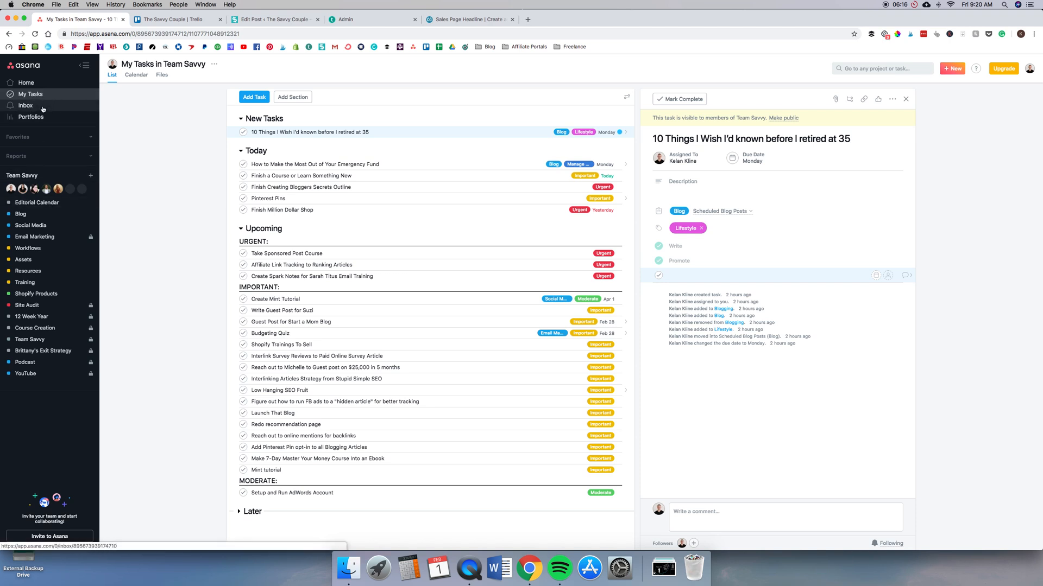
- Look through the Inbox notifications on followed work and return to the top
{"action": "left_click", "coordinate": [25, 105]}
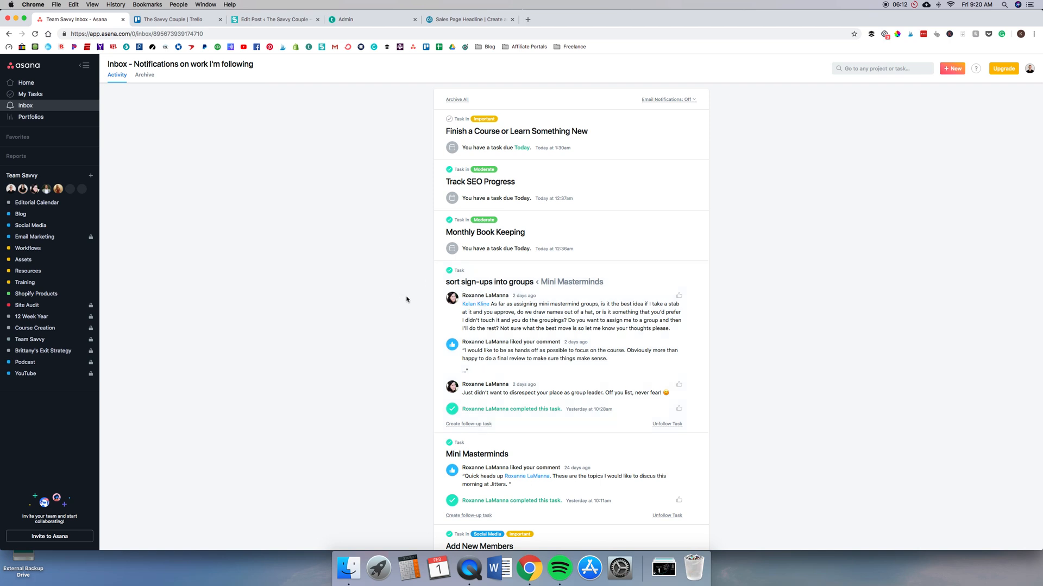
{"action": "scroll", "scroll_direction": "down", "scroll_amount": 3}
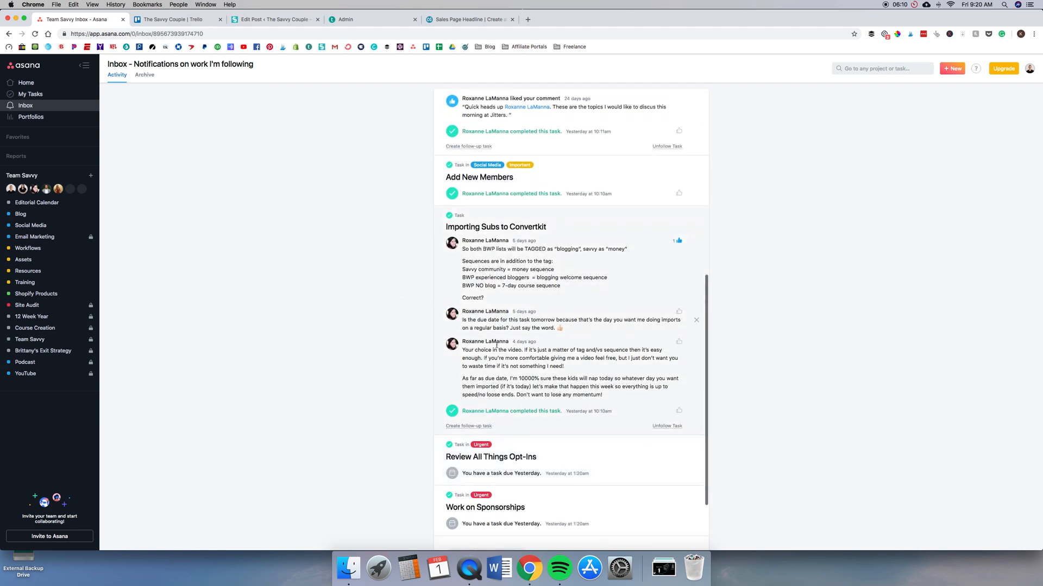
{"action": "scroll", "scroll_direction": "down", "scroll_amount": 3}
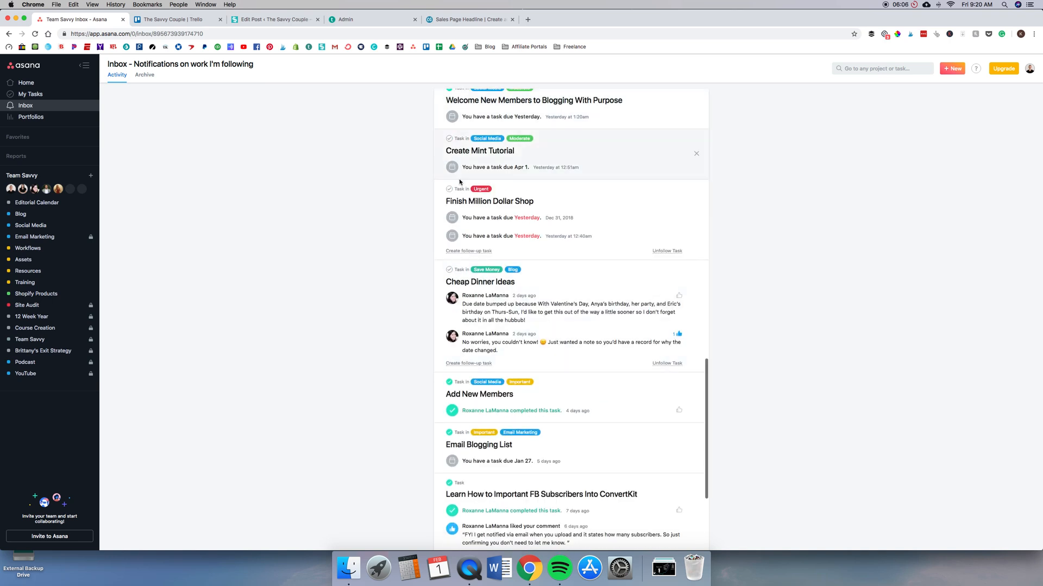
{"action": "scroll", "scroll_direction": "up", "scroll_amount": 3}
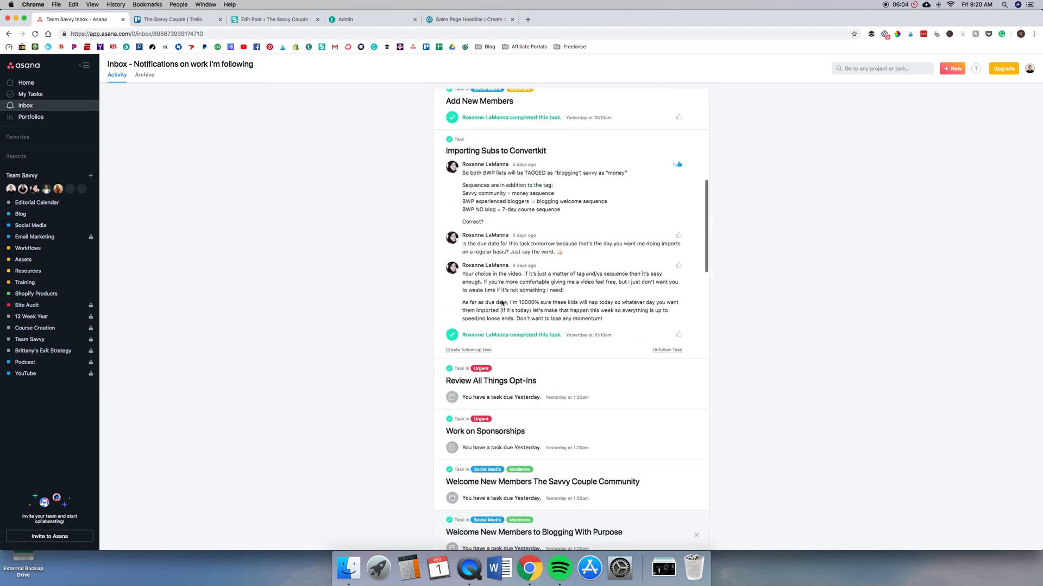
{"action": "scroll", "scroll_direction": "up", "scroll_amount": 3}
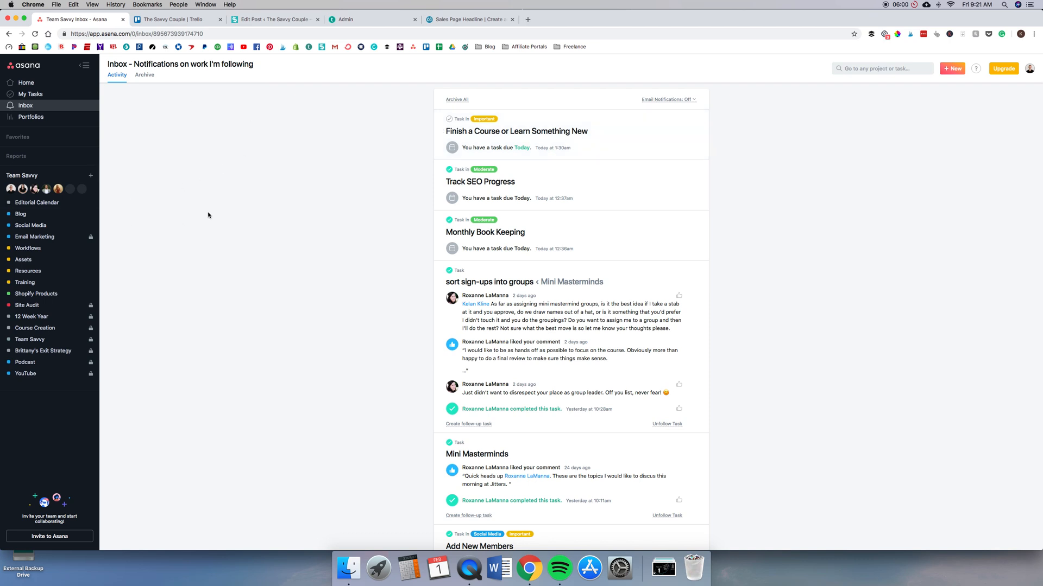
{"action": "mouse_move", "coordinate": [40, 78]}
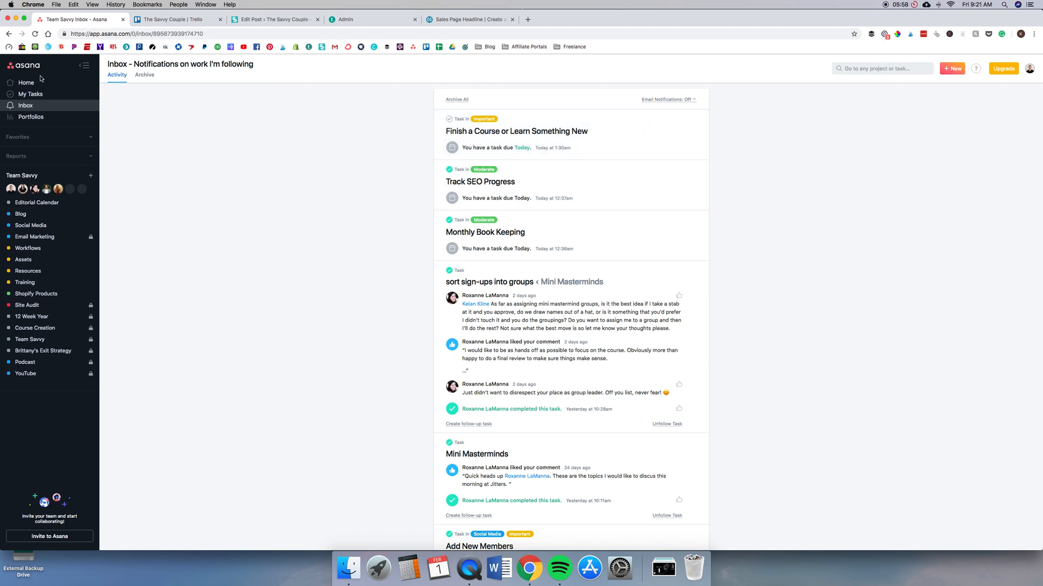
{"action": "mouse_move", "coordinate": [72, 214]}
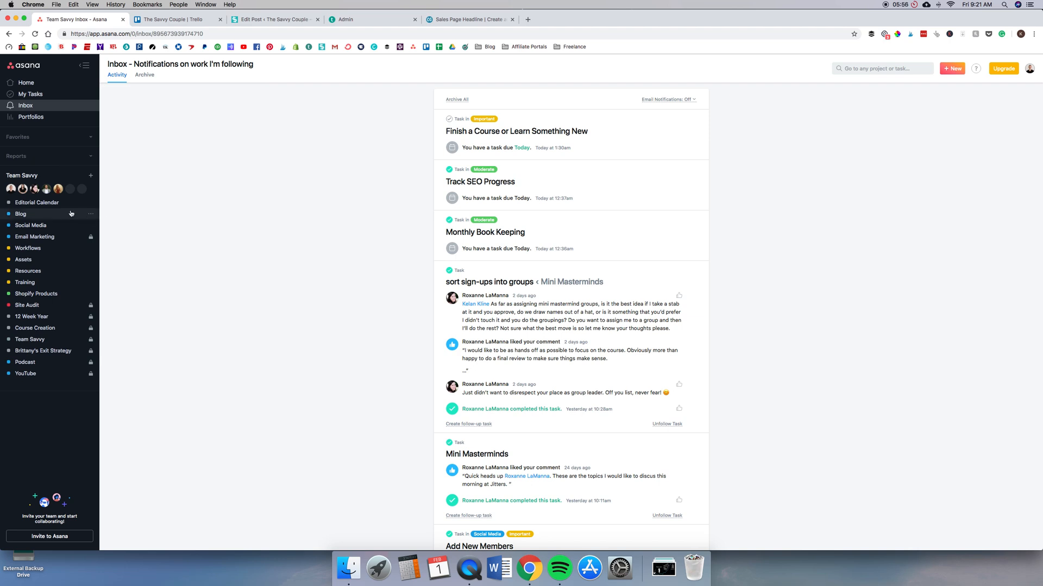
{"action": "mouse_move", "coordinate": [37, 202]}
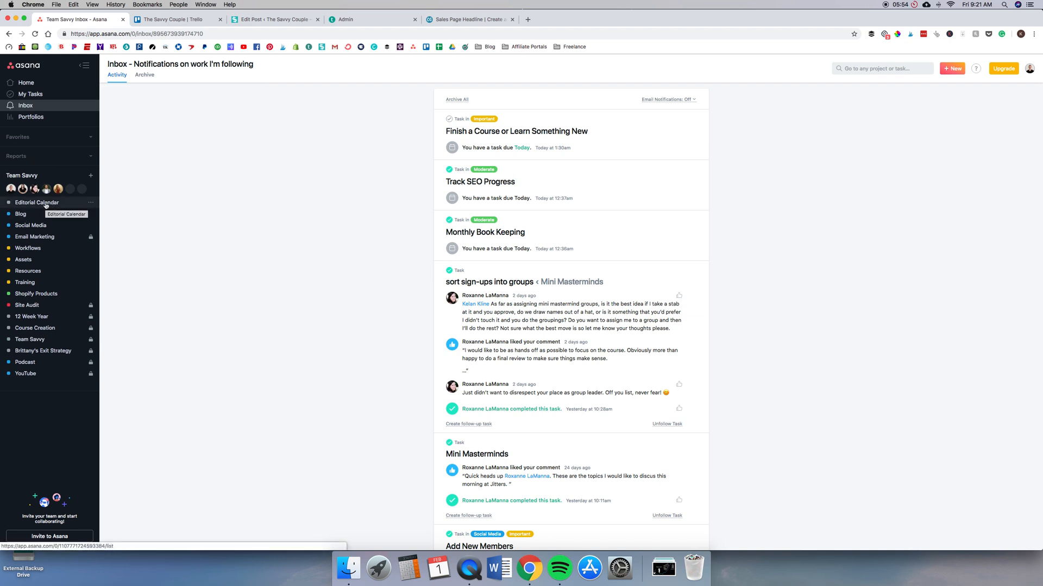
{"action": "left_click", "coordinate": [37, 203]}
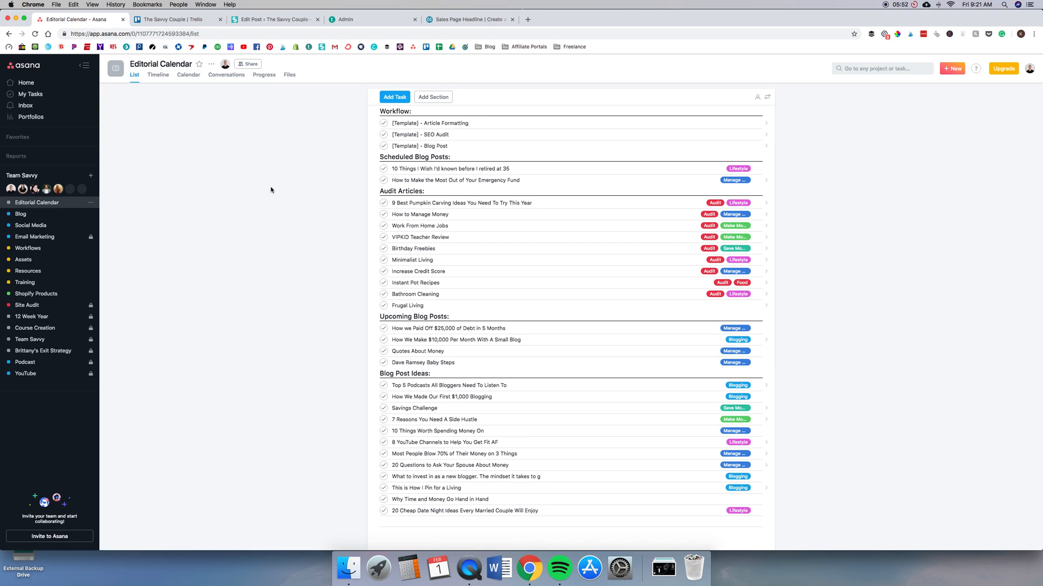
{"action": "mouse_move", "coordinate": [83, 229]}
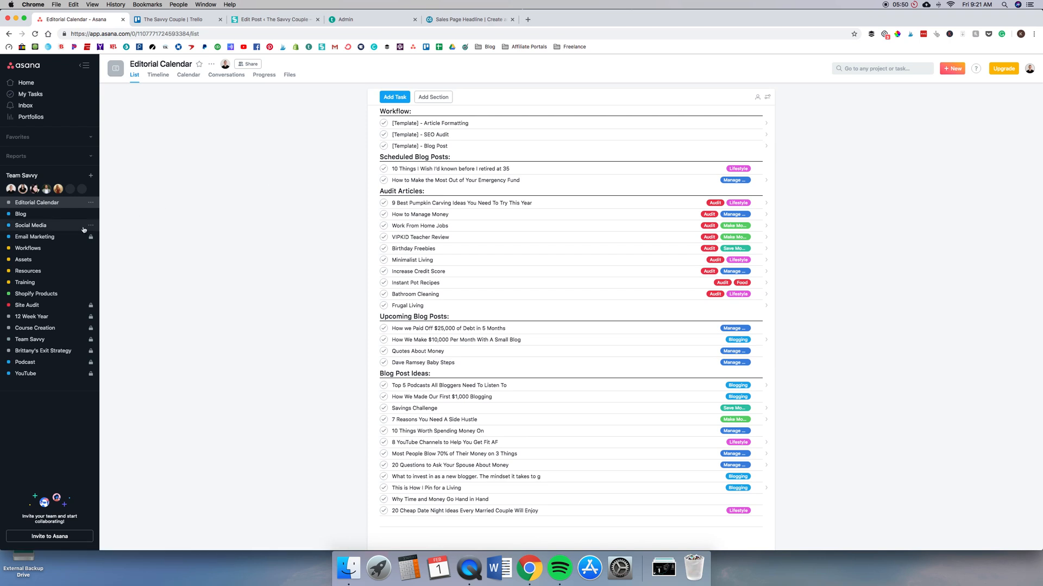
{"action": "mouse_move", "coordinate": [150, 238]}
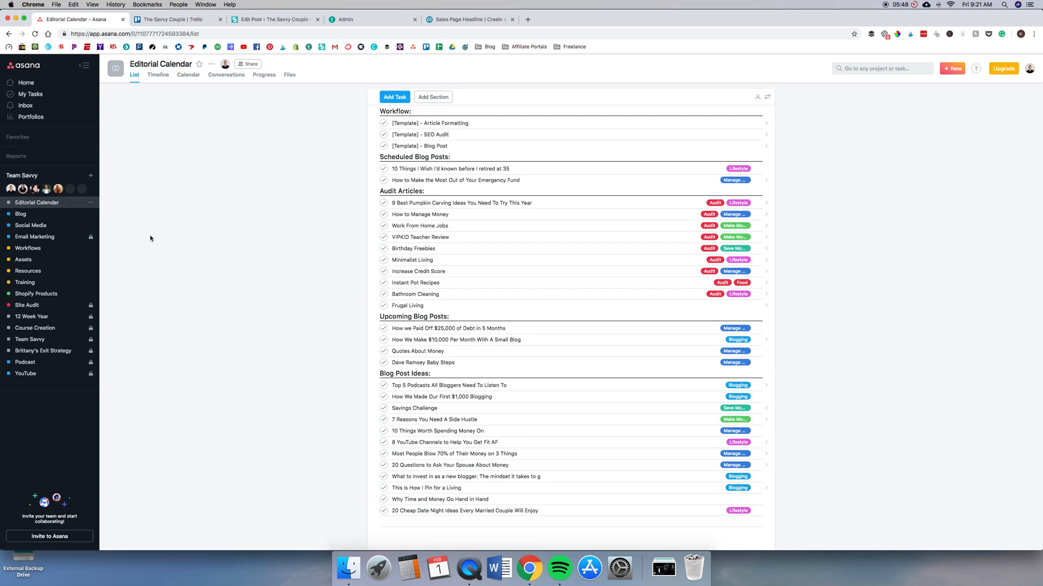
{"action": "mouse_move", "coordinate": [285, 211]}
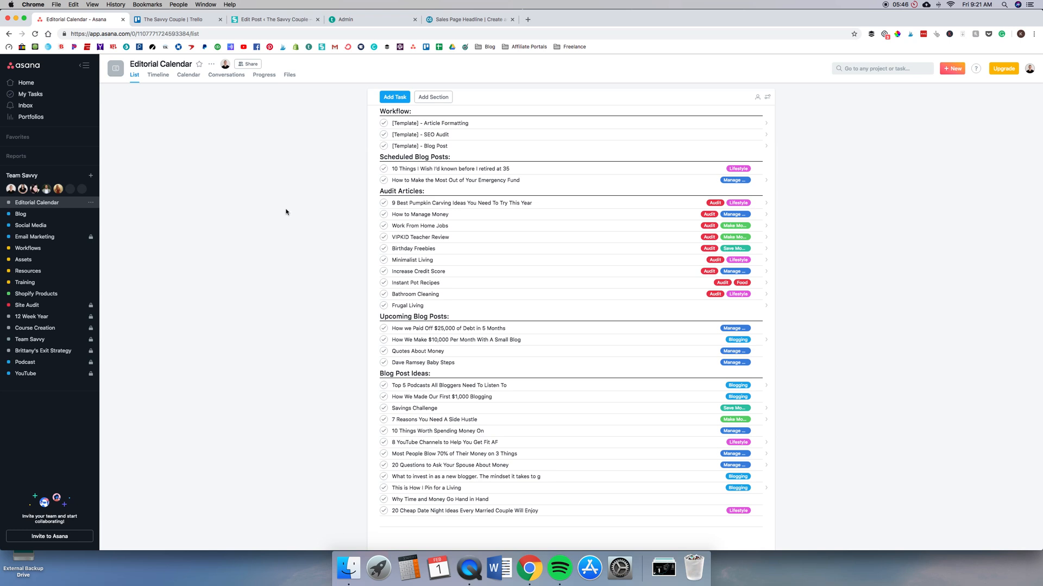
{"action": "mouse_move", "coordinate": [299, 169]}
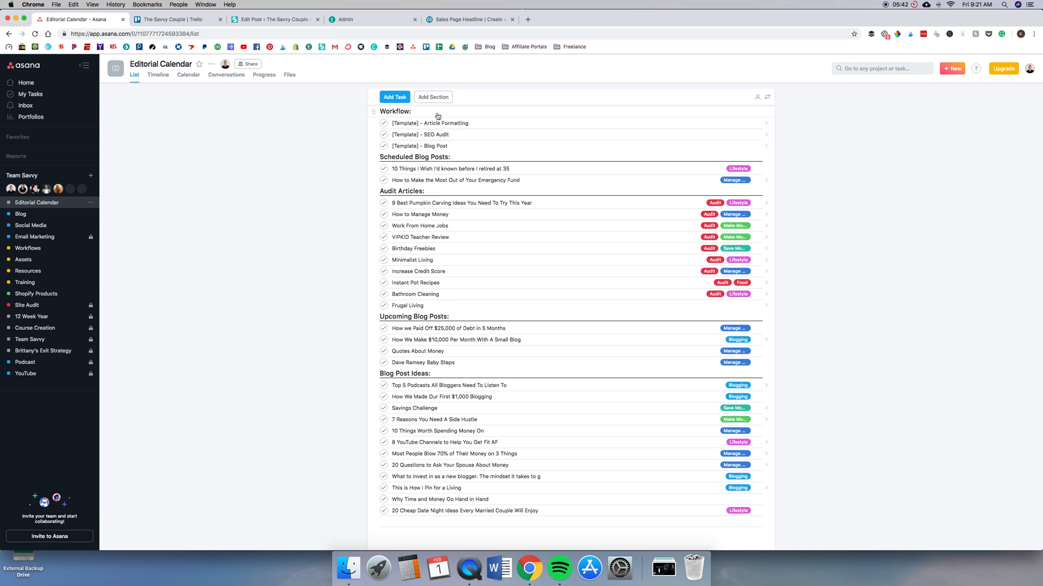
{"action": "mouse_move", "coordinate": [466, 135]}
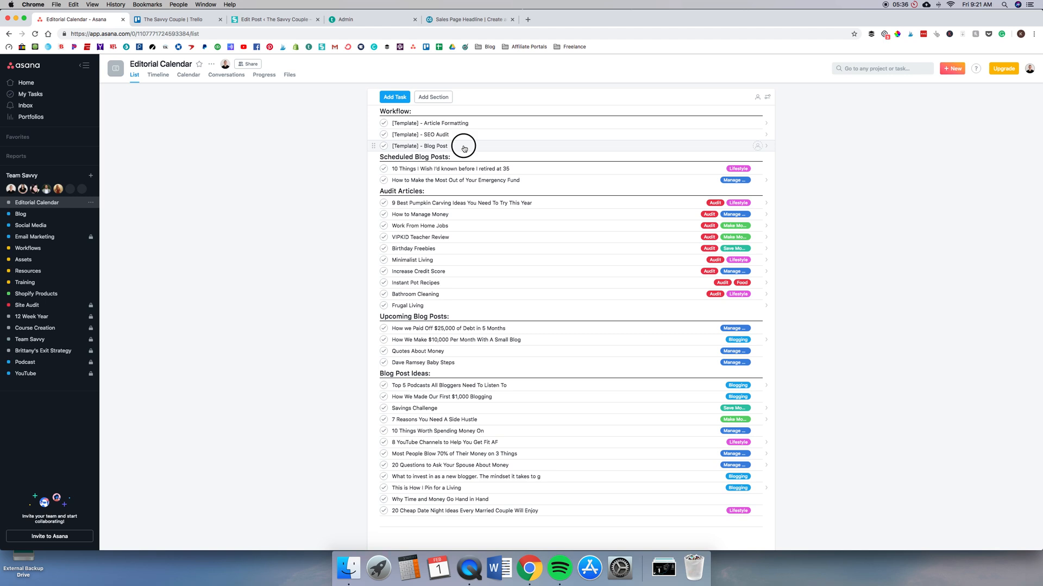
{"action": "left_click", "coordinate": [419, 145]}
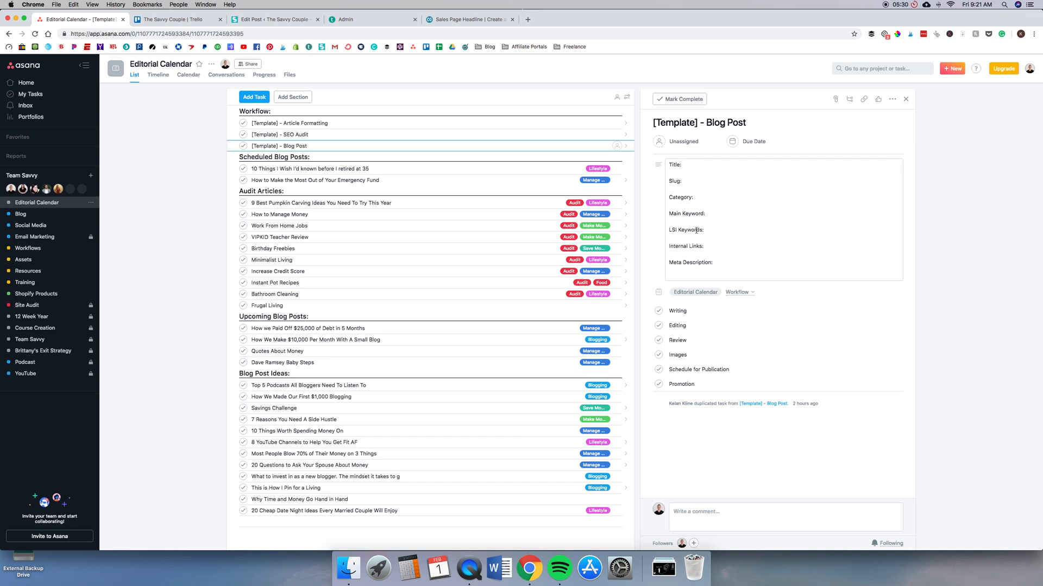
{"action": "mouse_move", "coordinate": [719, 274]}
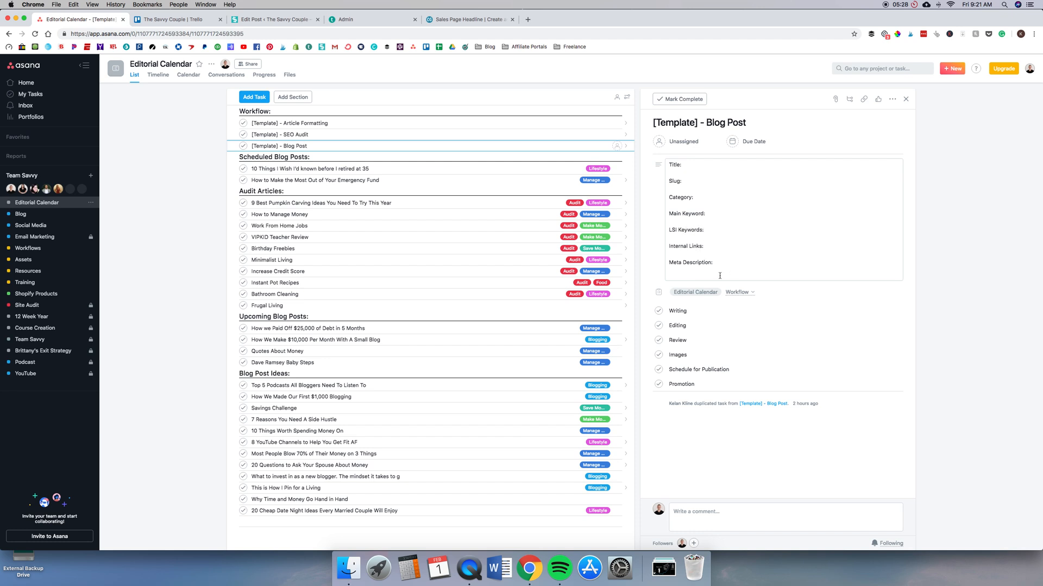
{"action": "mouse_move", "coordinate": [655, 304]}
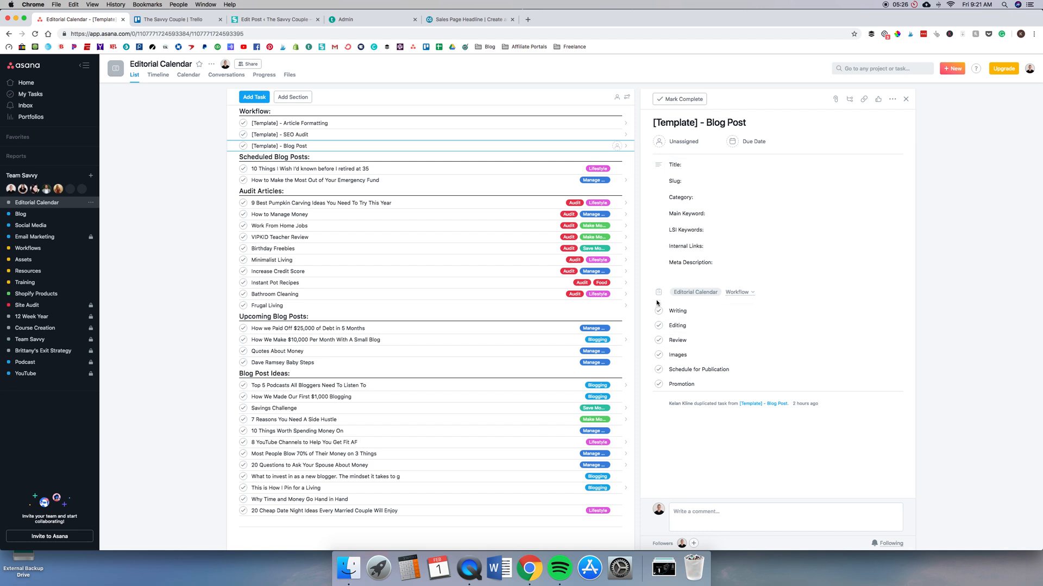
{"action": "mouse_move", "coordinate": [654, 340]}
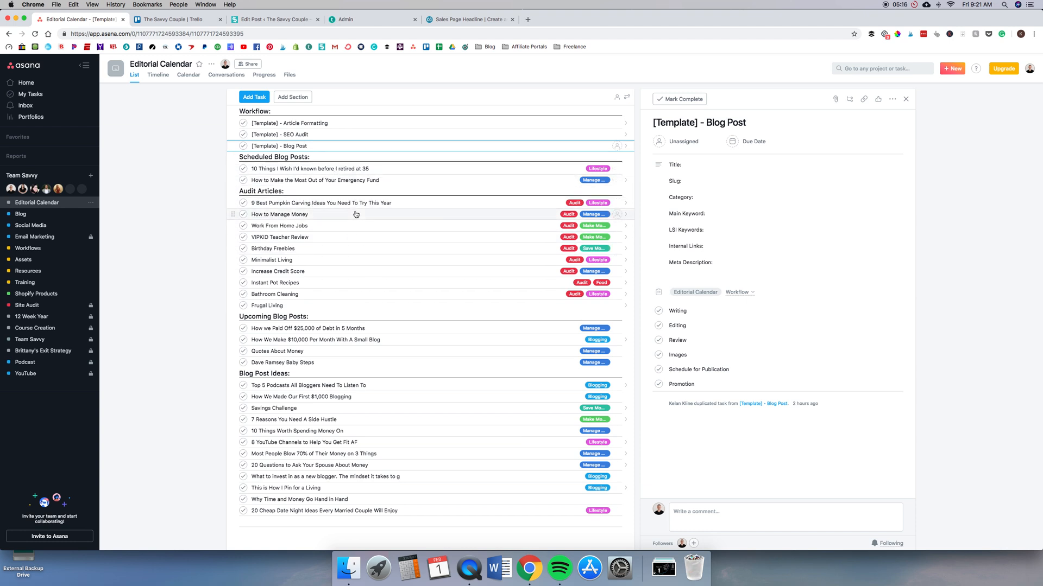
{"action": "left_click", "coordinate": [322, 203]}
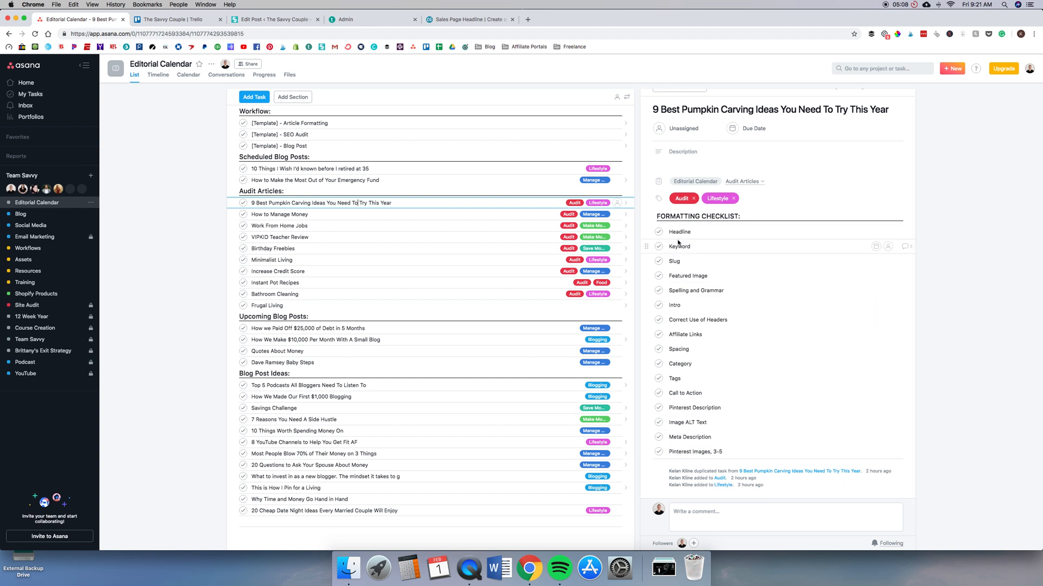
{"action": "left_click", "coordinate": [279, 135]}
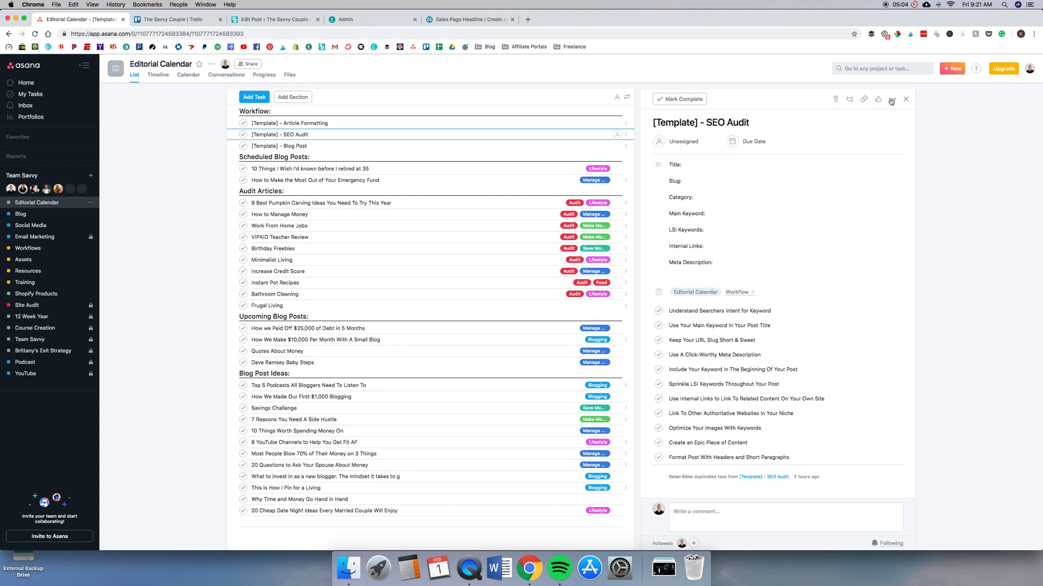
{"action": "left_click", "coordinate": [892, 99]}
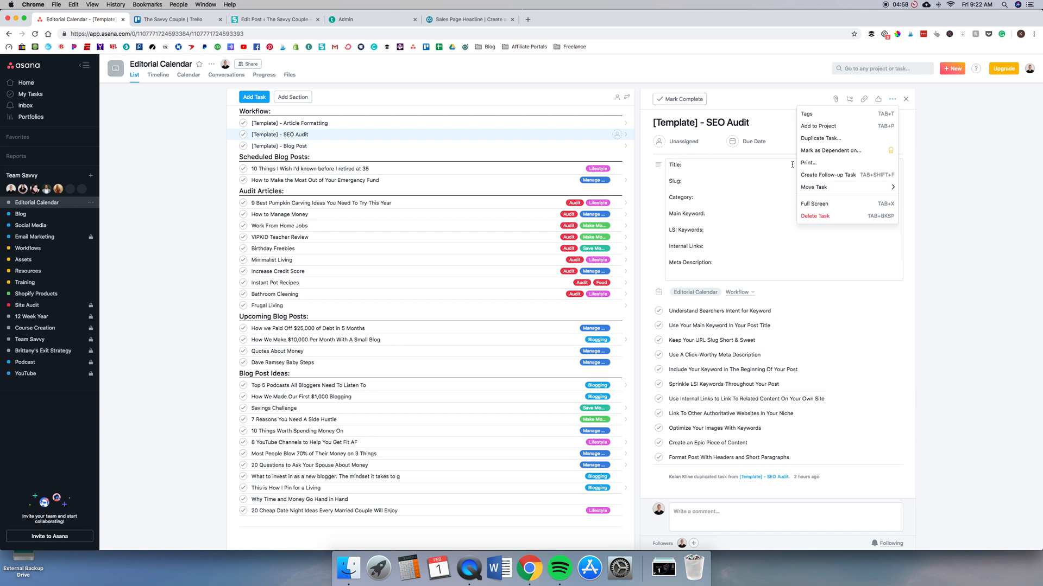
{"action": "left_click", "coordinate": [905, 99]}
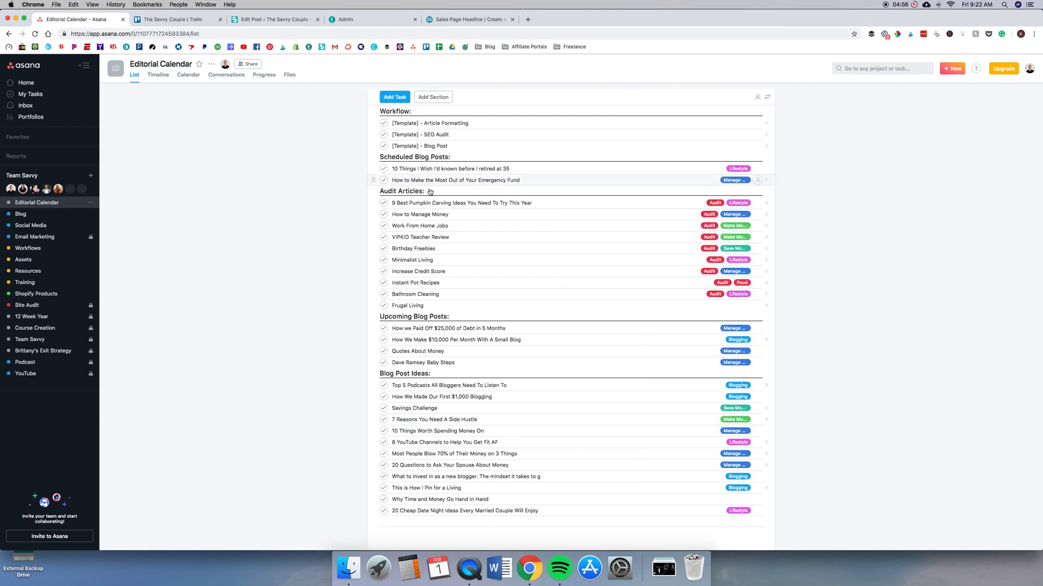
{"action": "mouse_move", "coordinate": [759, 214]}
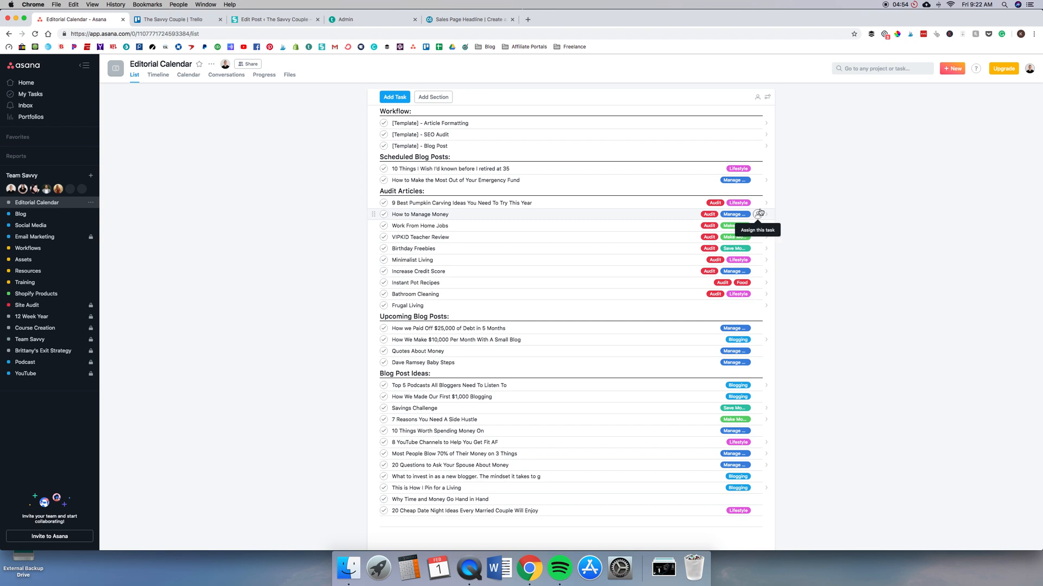
- Assign the 9 Best Pumpkin Carving Ideas task to the teammate matching 'br'
{"action": "left_click", "coordinate": [759, 214]}
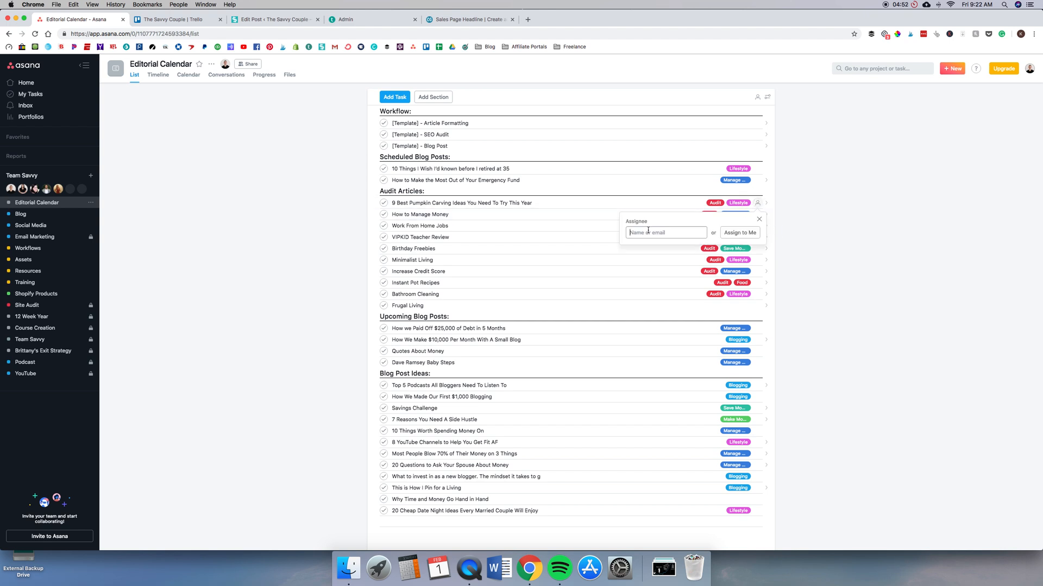
{"action": "type", "text": "br"}
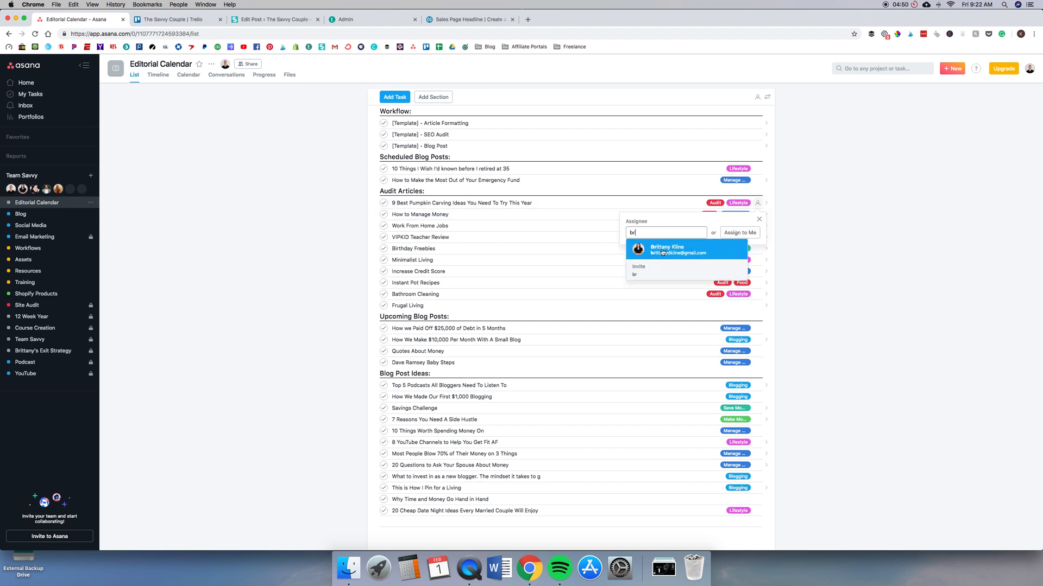
{"action": "left_click", "coordinate": [677, 250]}
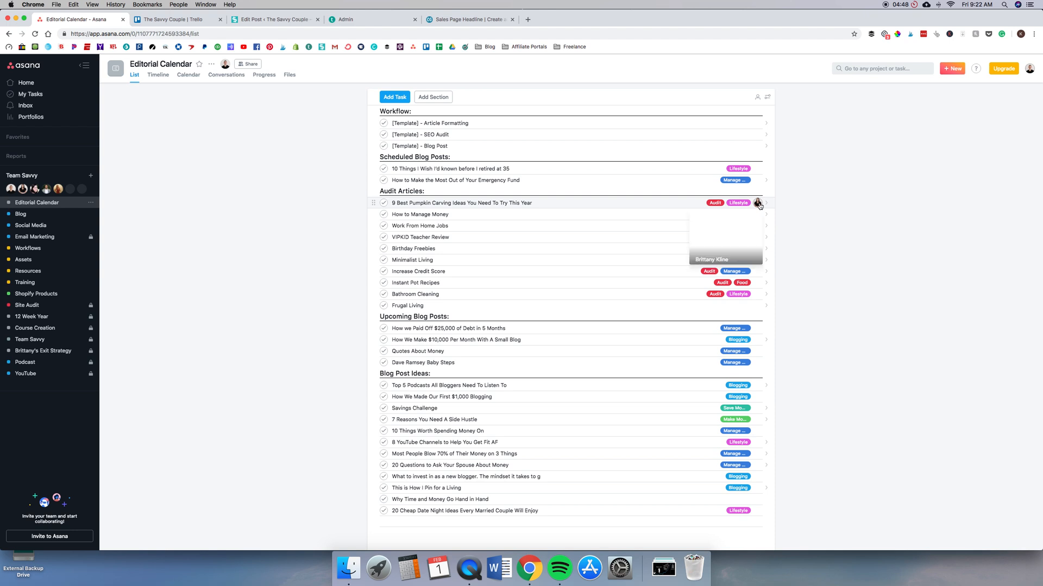
{"action": "left_click", "coordinate": [757, 203]}
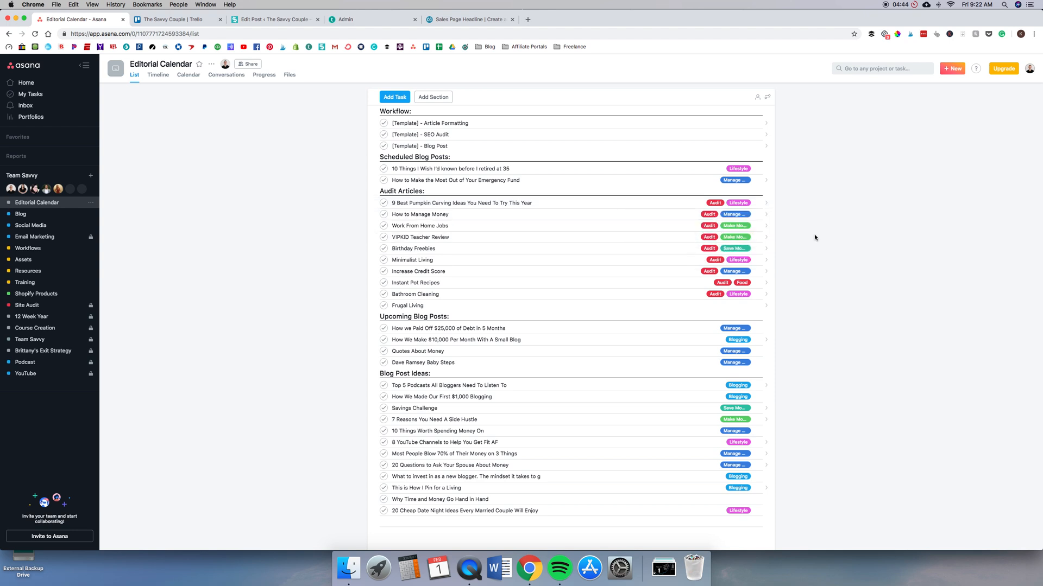
{"action": "mouse_move", "coordinate": [434, 208]}
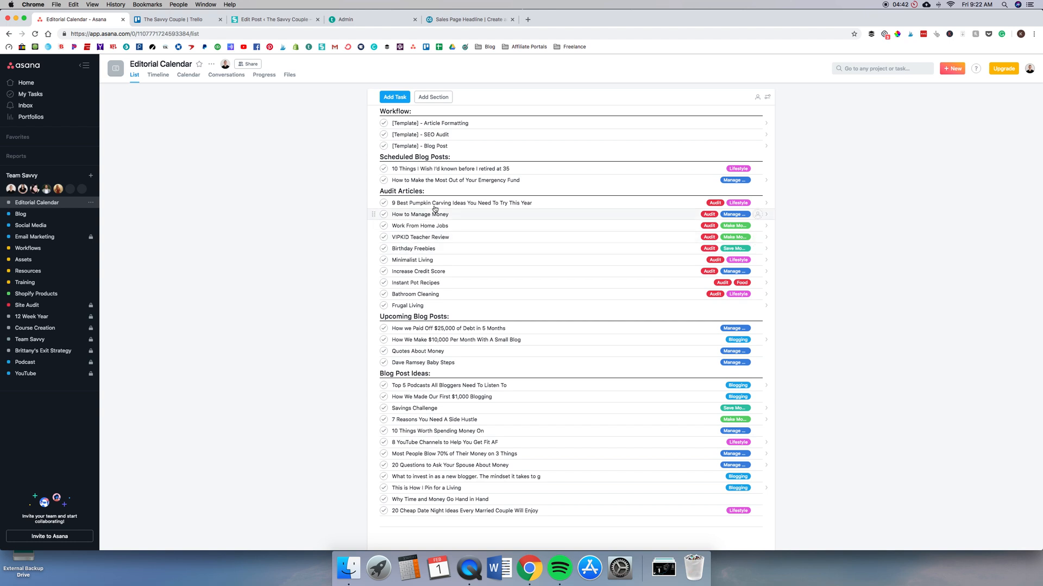
{"action": "mouse_move", "coordinate": [451, 168]}
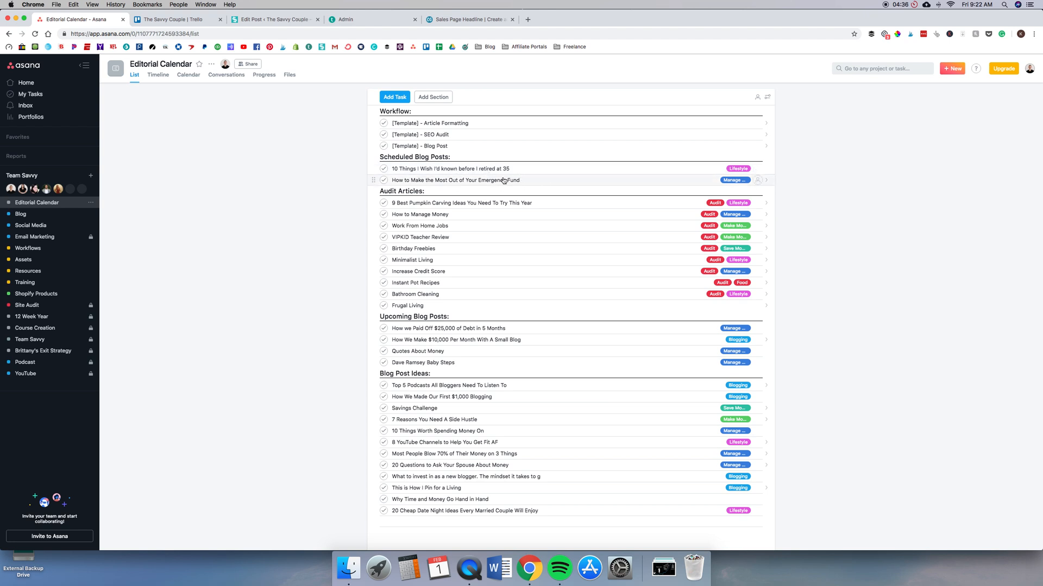
{"action": "mouse_move", "coordinate": [428, 213]}
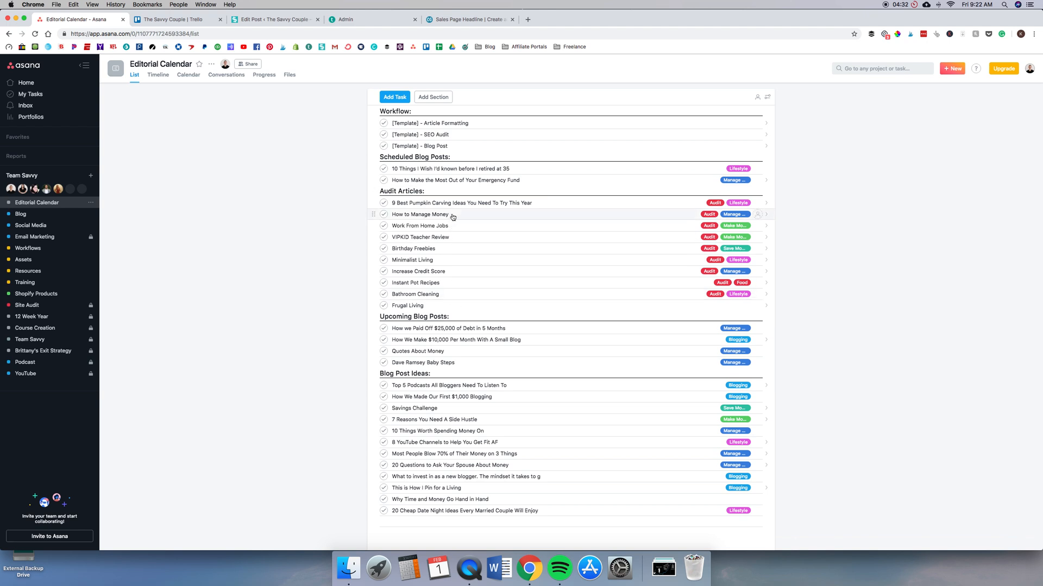
{"action": "mouse_move", "coordinate": [457, 303]}
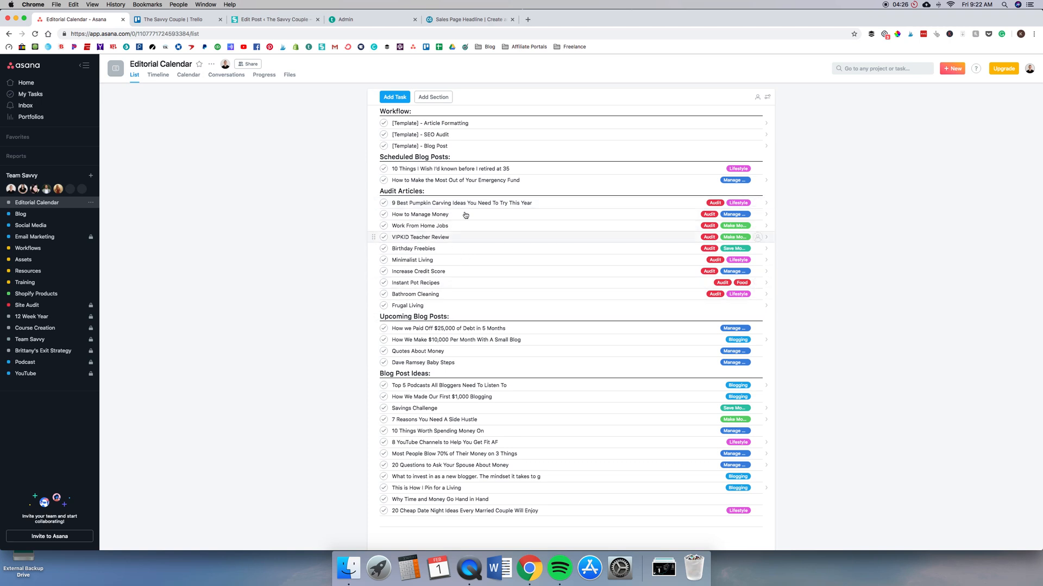
{"action": "mouse_move", "coordinate": [419, 264]}
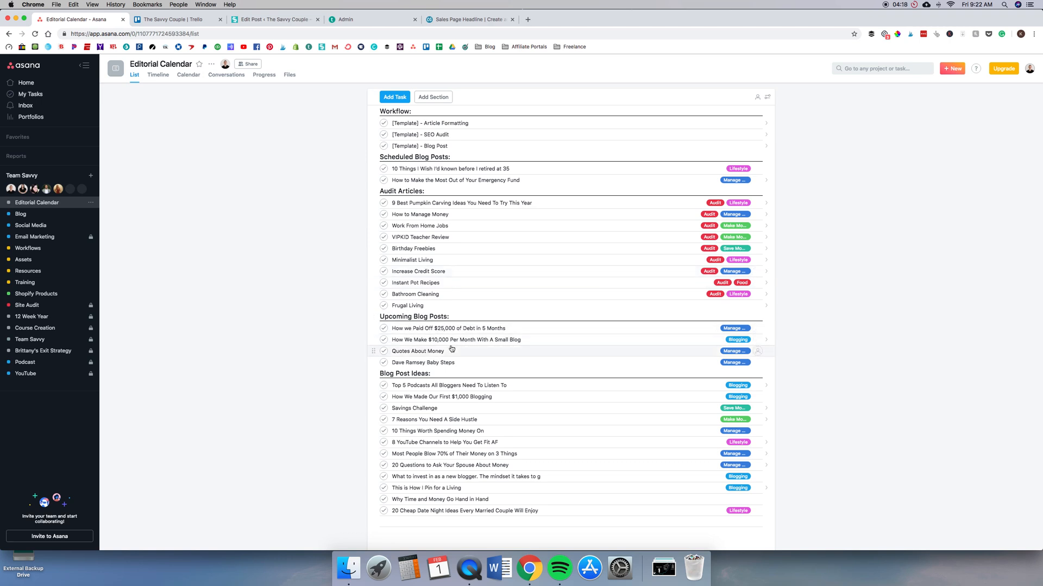
{"action": "mouse_move", "coordinate": [466, 363]}
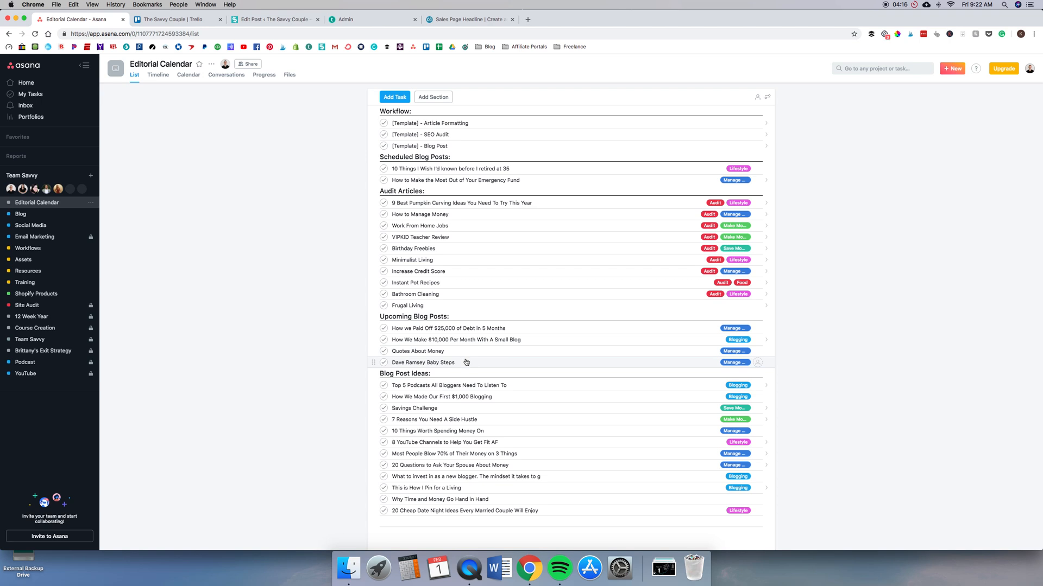
{"action": "mouse_move", "coordinate": [487, 362]}
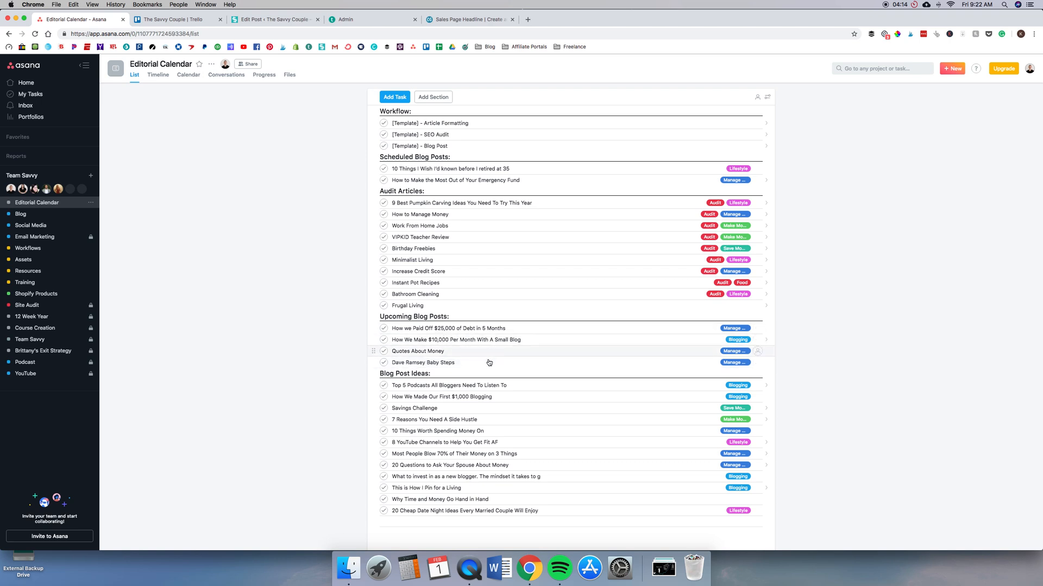
{"action": "mouse_move", "coordinate": [418, 382]}
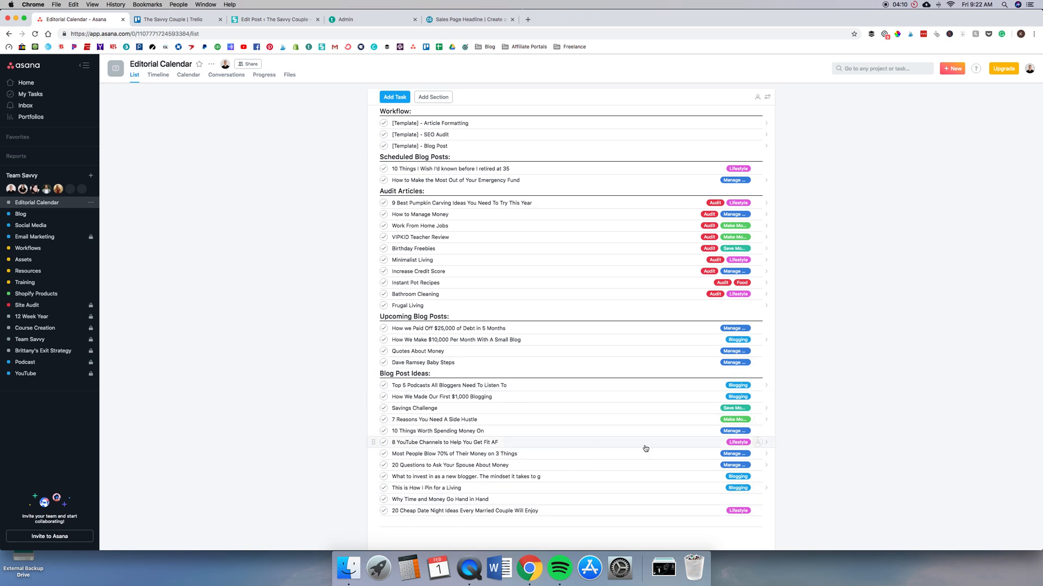
{"action": "mouse_move", "coordinate": [738, 510]}
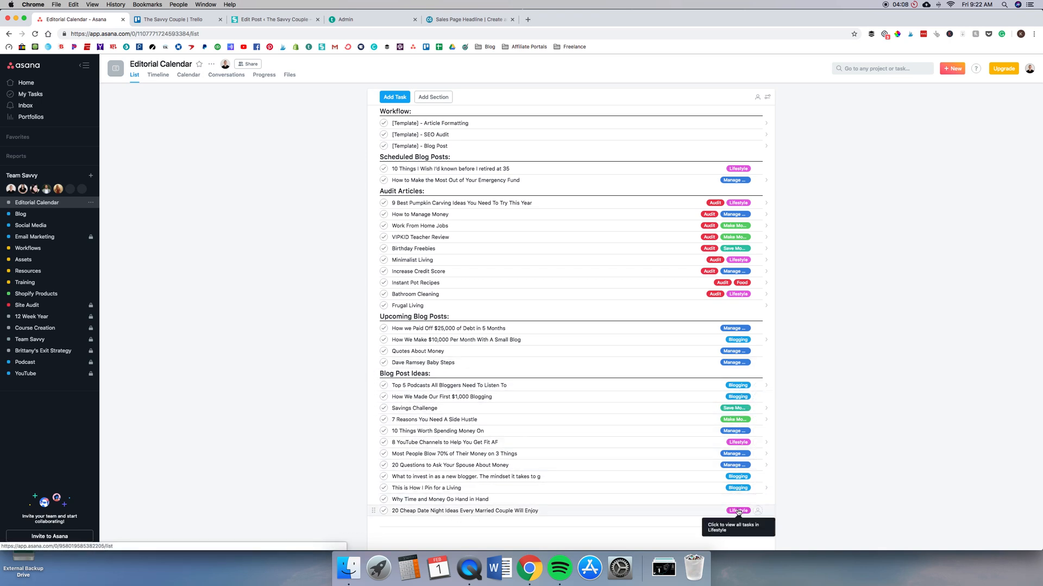
{"action": "mouse_move", "coordinate": [333, 401]}
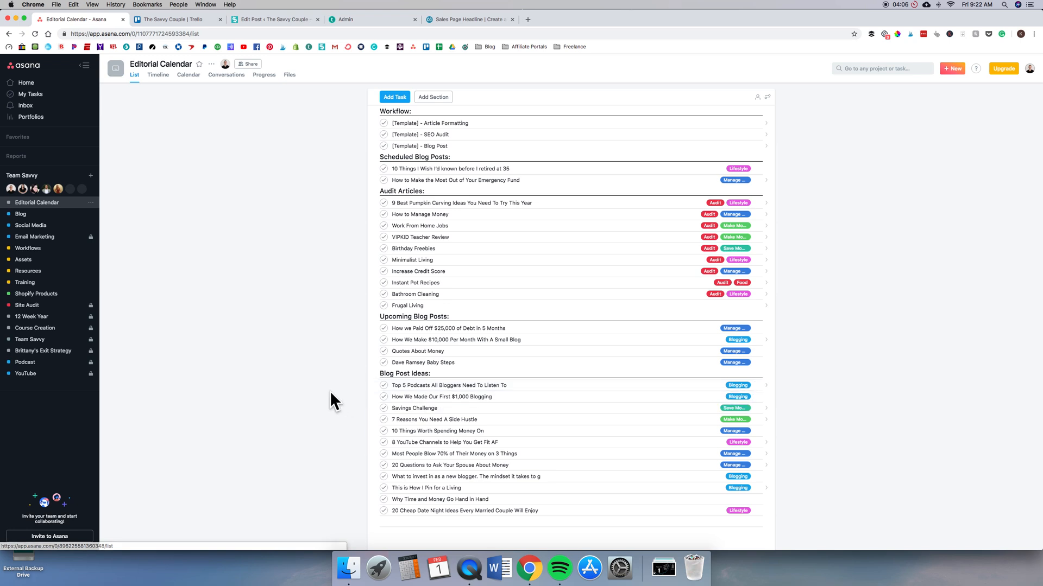
{"action": "mouse_move", "coordinate": [103, 239]}
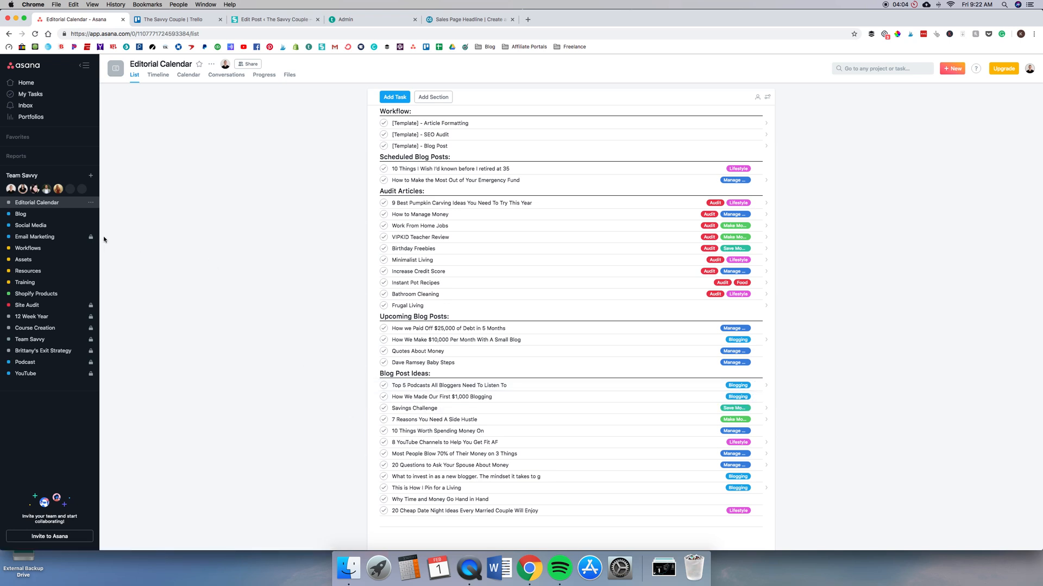
- Show the Social Media project's Pinterest, Facebook and YouTube task groups
{"action": "left_click", "coordinate": [30, 226]}
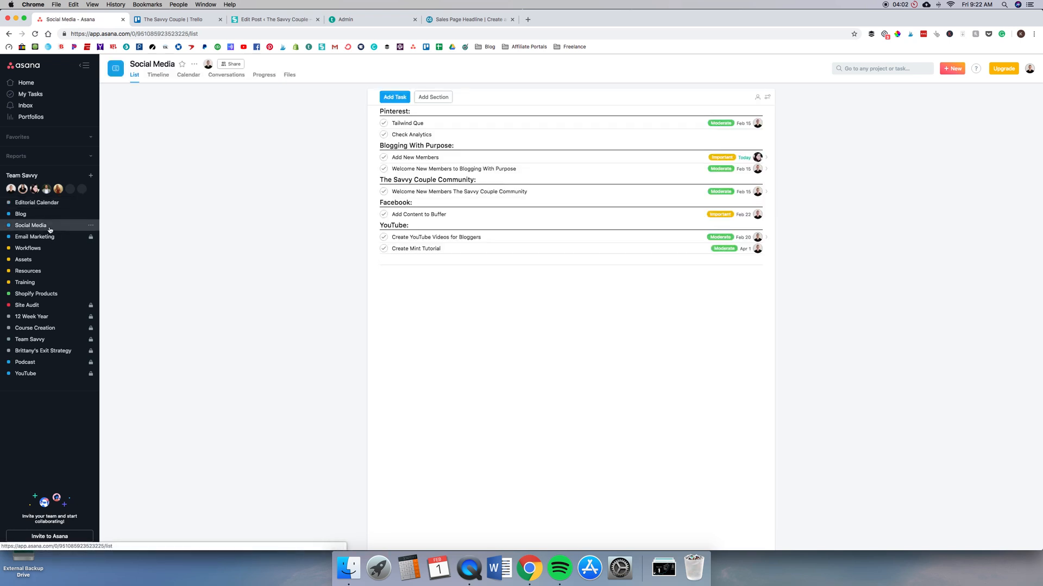
{"action": "mouse_move", "coordinate": [440, 130]}
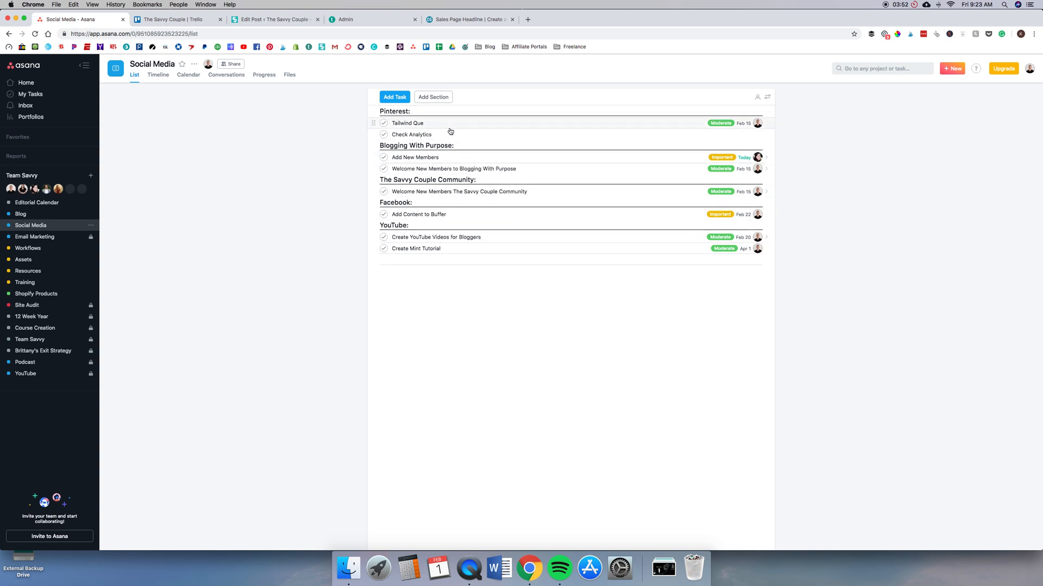
{"action": "mouse_move", "coordinate": [423, 134]}
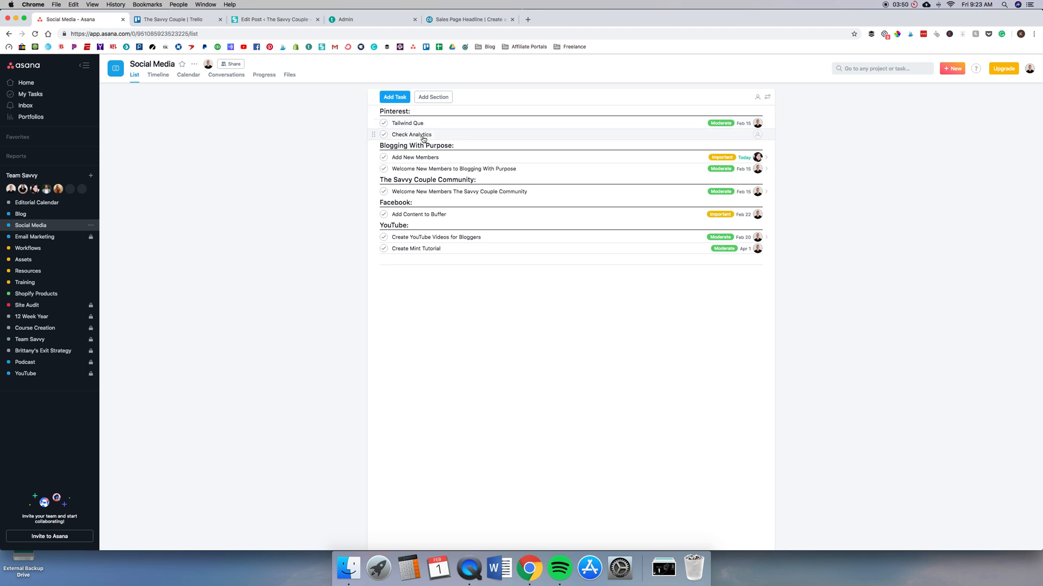
{"action": "mouse_move", "coordinate": [645, 193]}
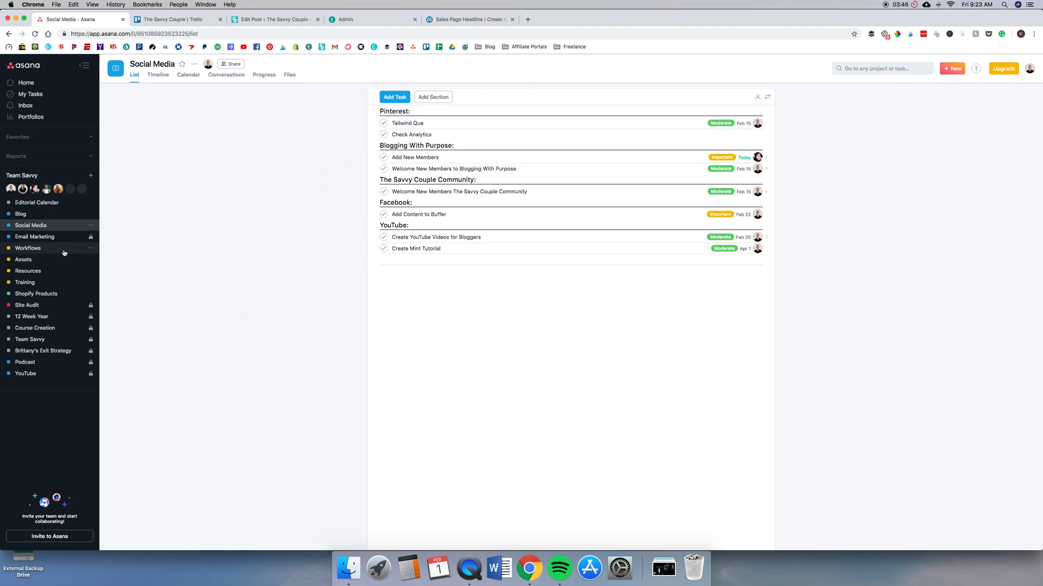
- View the Workflows project's article templates, then the Training project's how-to tasks
{"action": "left_click", "coordinate": [28, 248]}
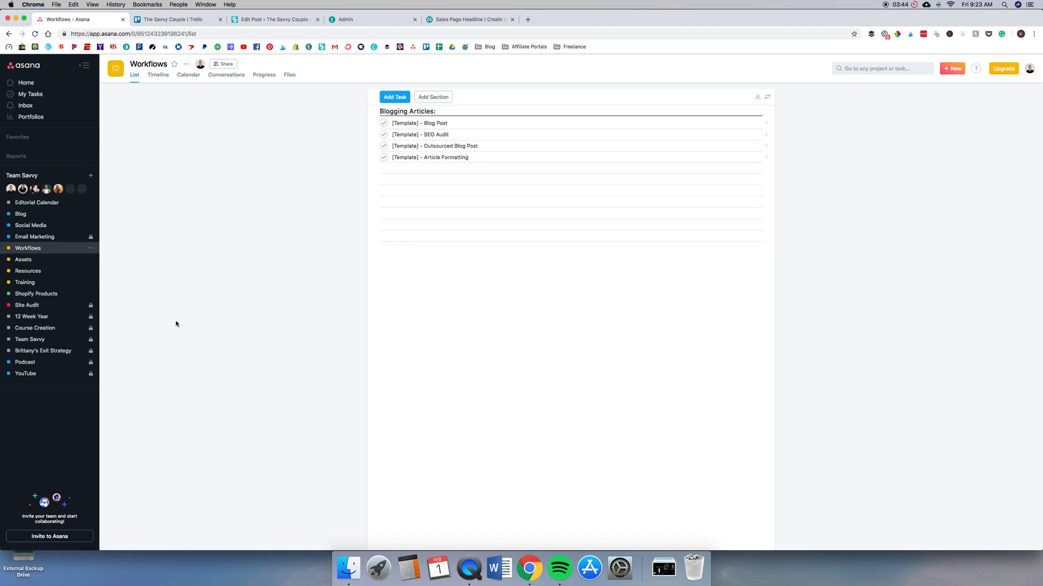
{"action": "mouse_move", "coordinate": [28, 270]}
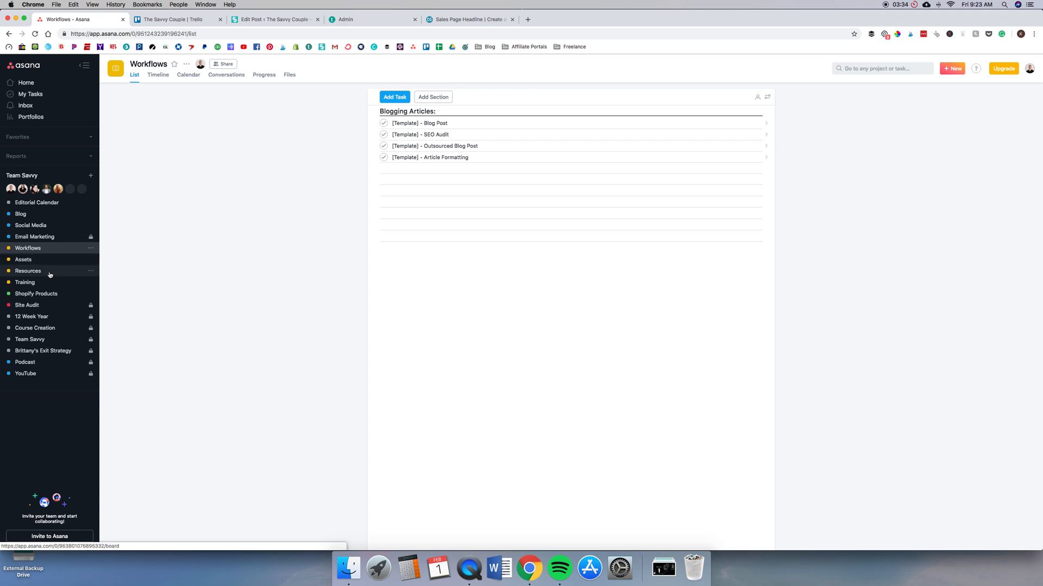
{"action": "left_click", "coordinate": [25, 282]}
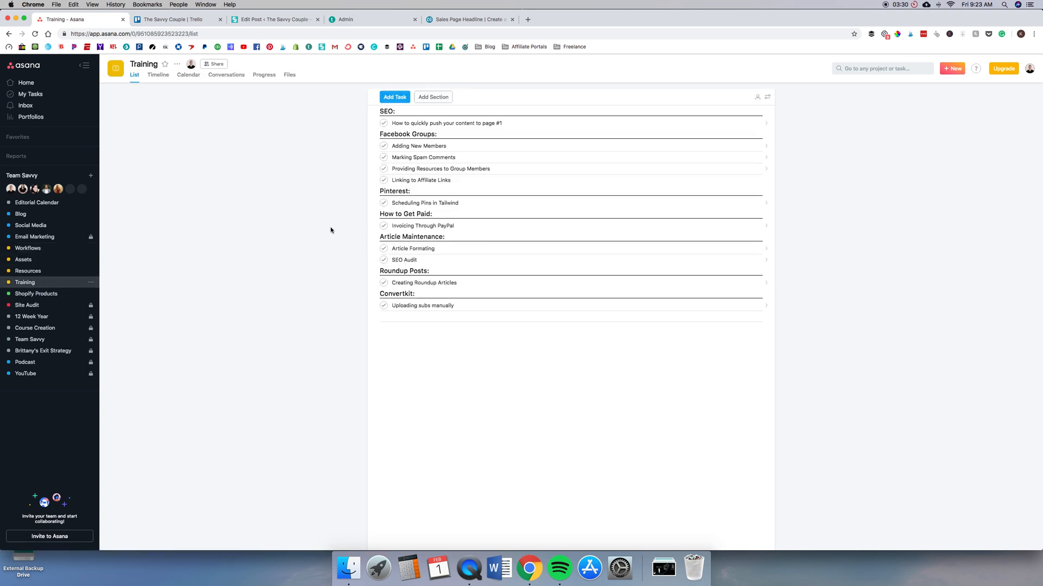
{"action": "mouse_move", "coordinate": [294, 262]}
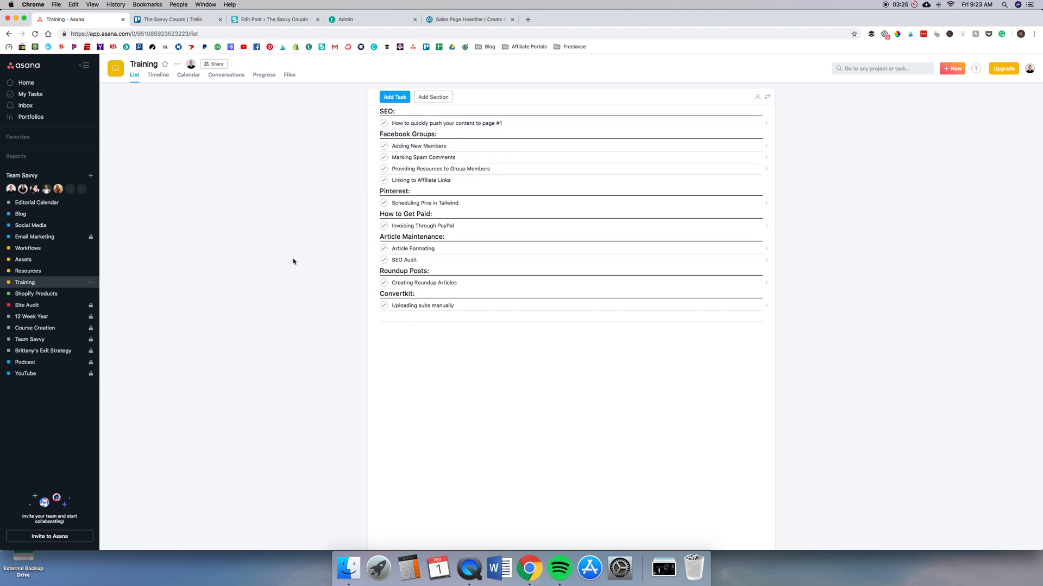
{"action": "mouse_move", "coordinate": [414, 226]}
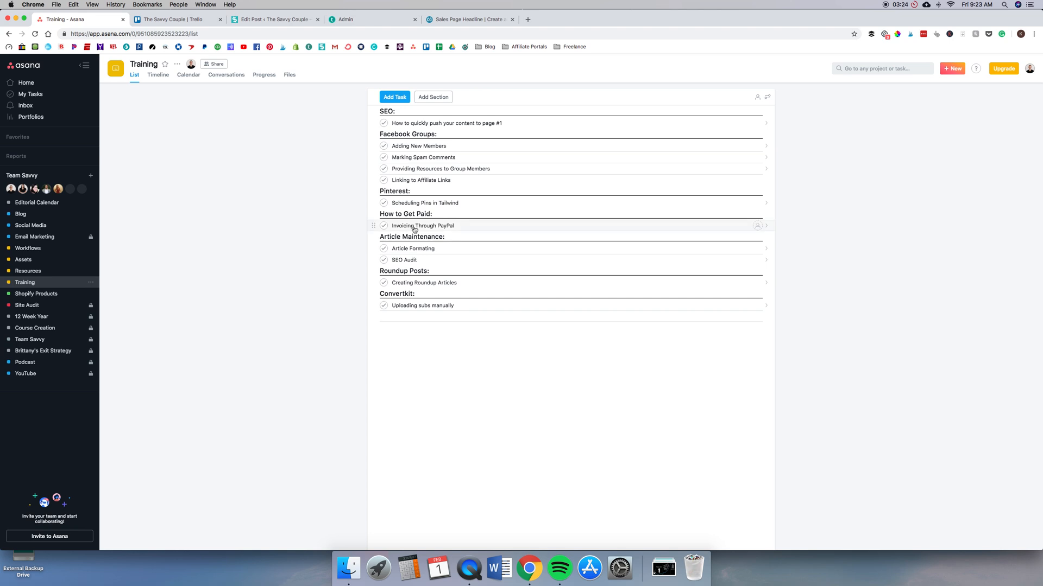
{"action": "mouse_move", "coordinate": [851, 94]}
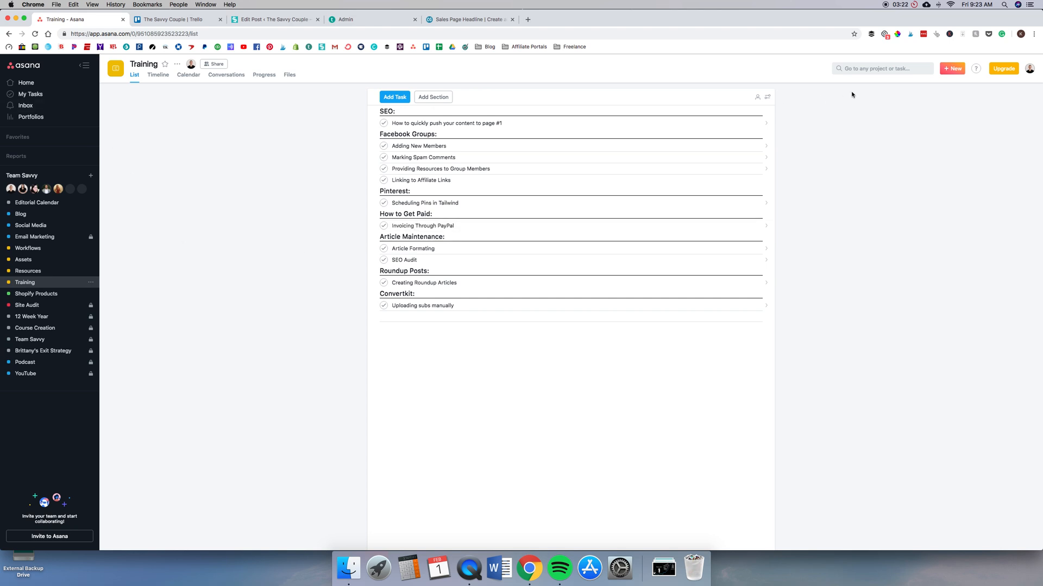
{"action": "left_click", "coordinate": [952, 69]}
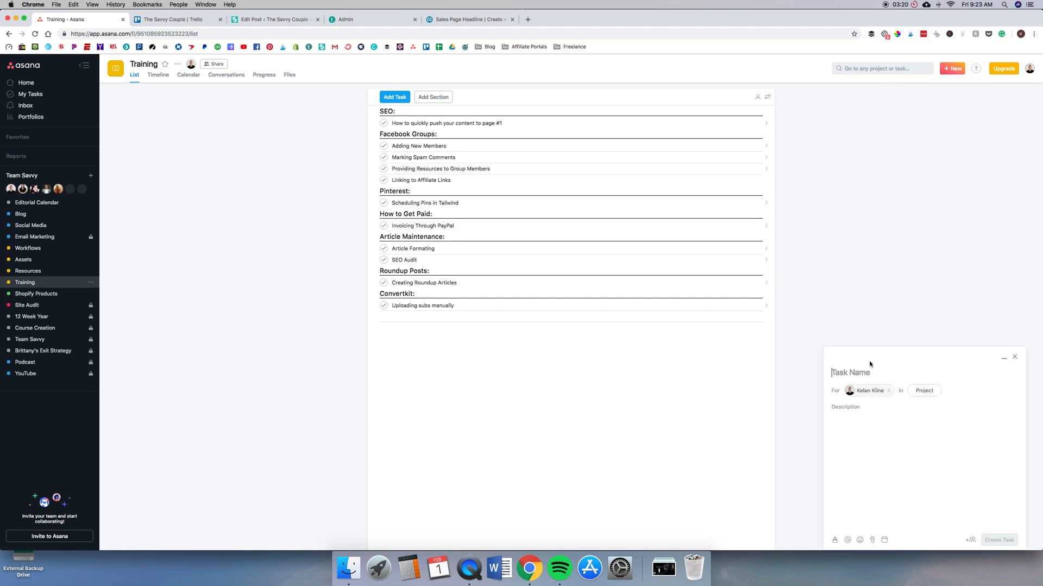
{"action": "type", "text": "Training"}
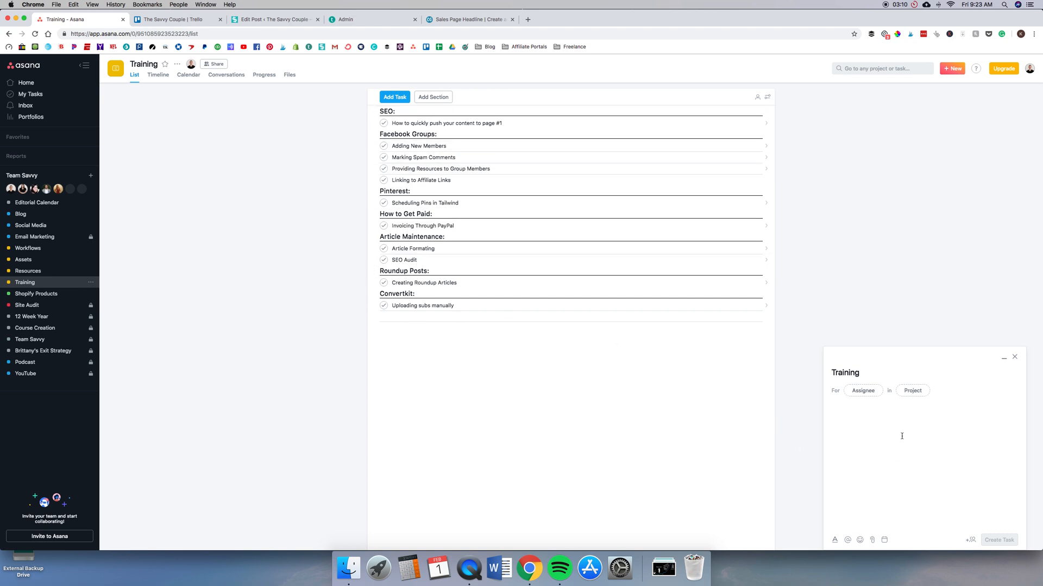
{"action": "left_click", "coordinate": [1013, 358]}
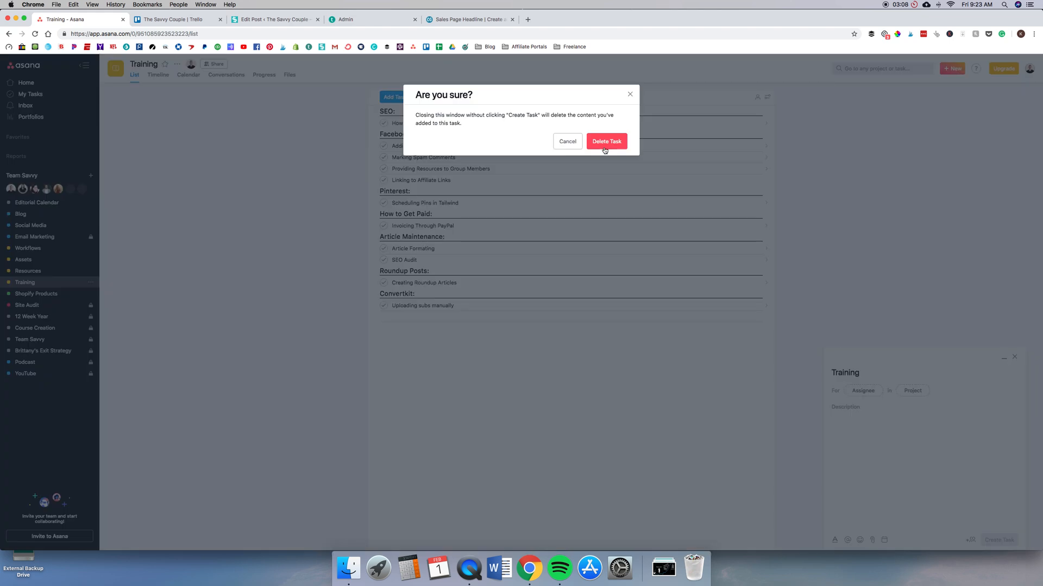
{"action": "left_click", "coordinate": [606, 142]}
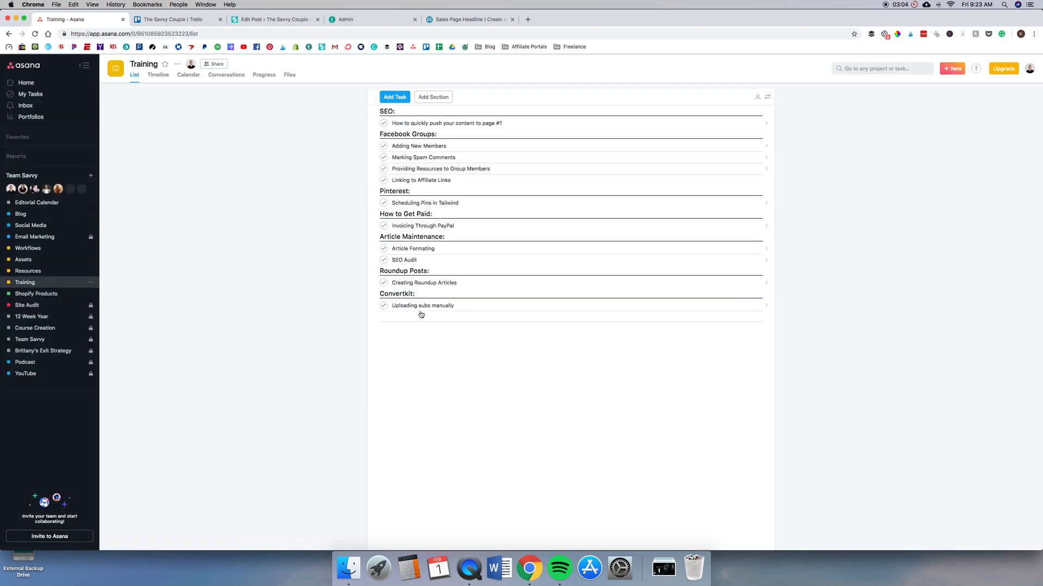
{"action": "mouse_move", "coordinate": [414, 332]}
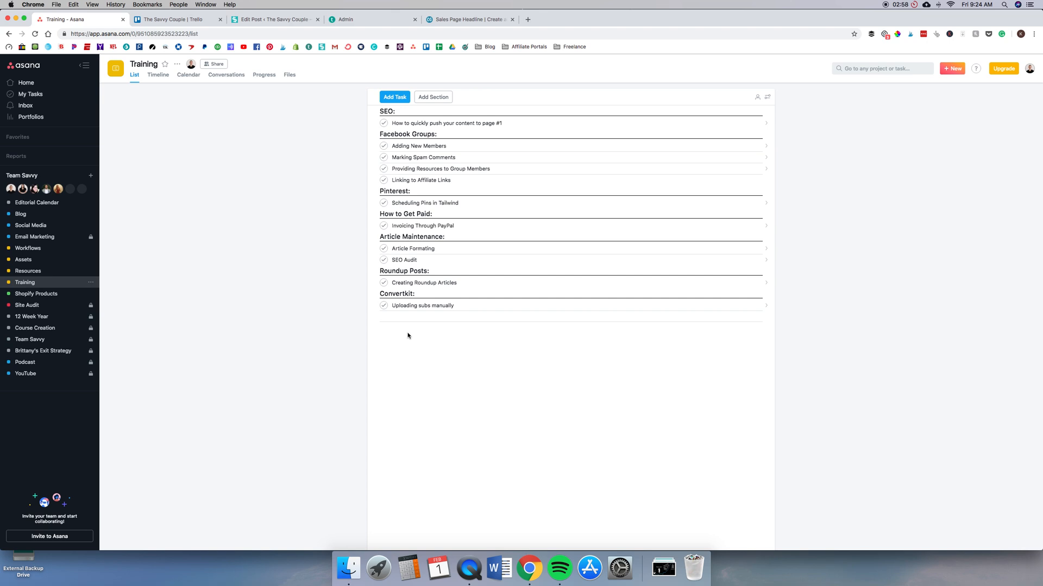
{"action": "mouse_move", "coordinate": [139, 280]}
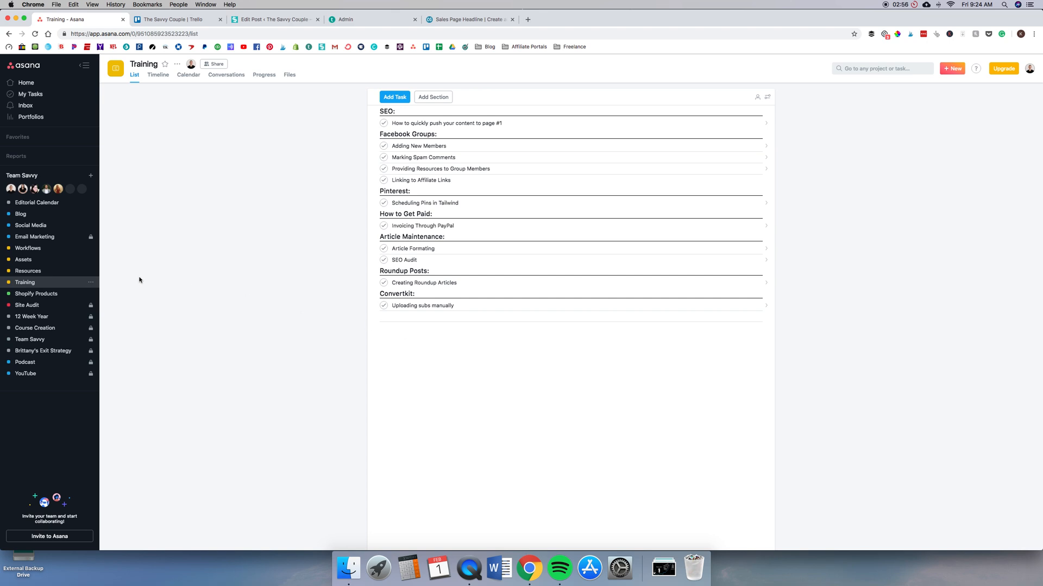
{"action": "mouse_move", "coordinate": [379, 338]}
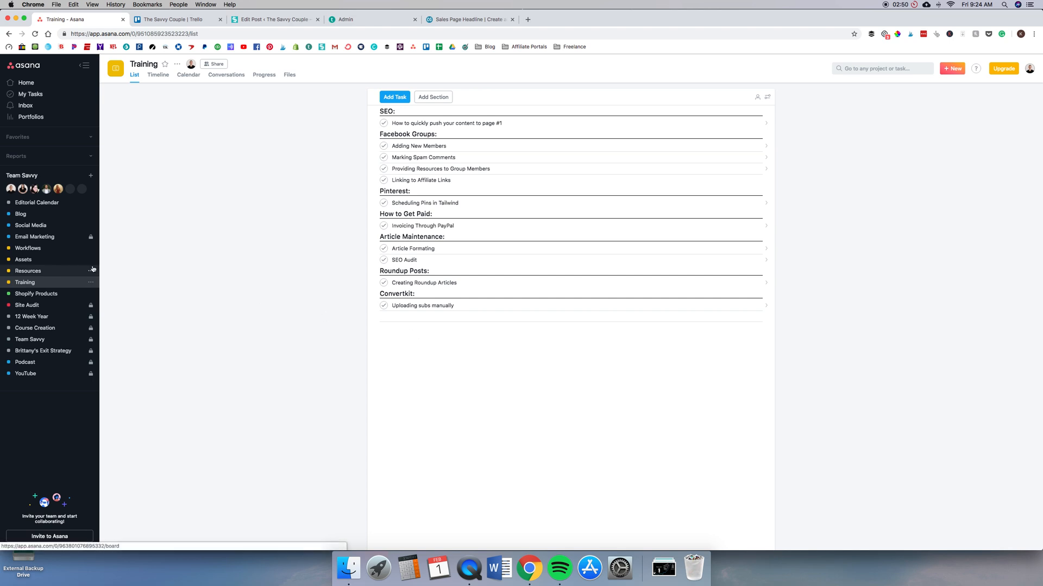
{"action": "mouse_move", "coordinate": [159, 265]}
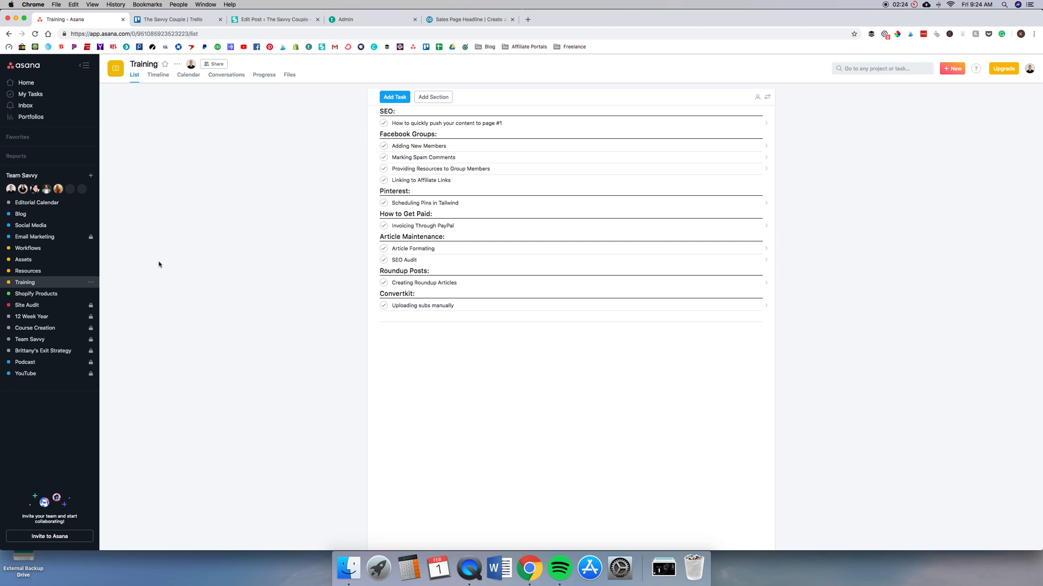
{"action": "mouse_move", "coordinate": [195, 258]}
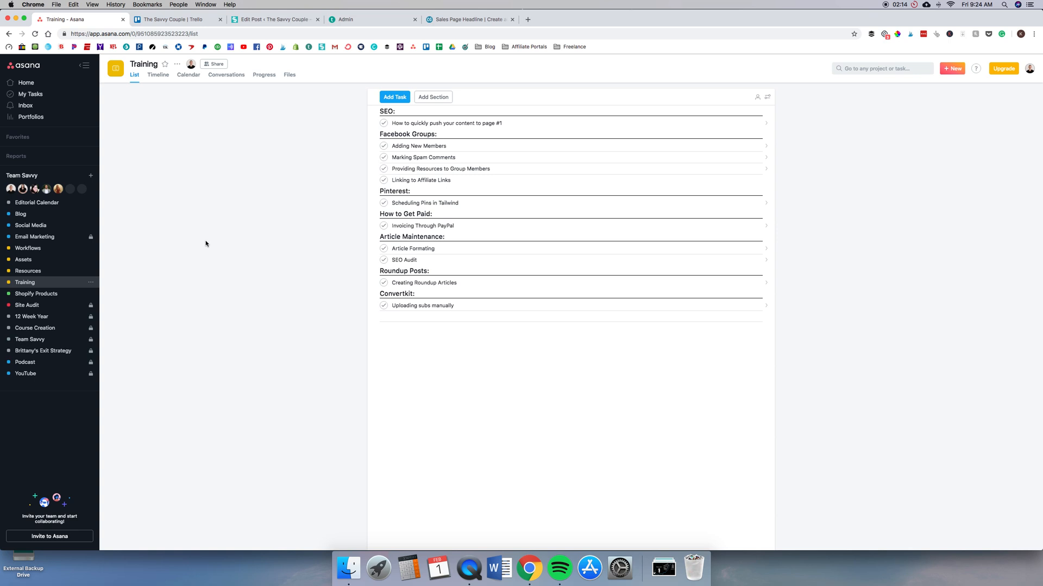
{"action": "mouse_move", "coordinate": [241, 225]}
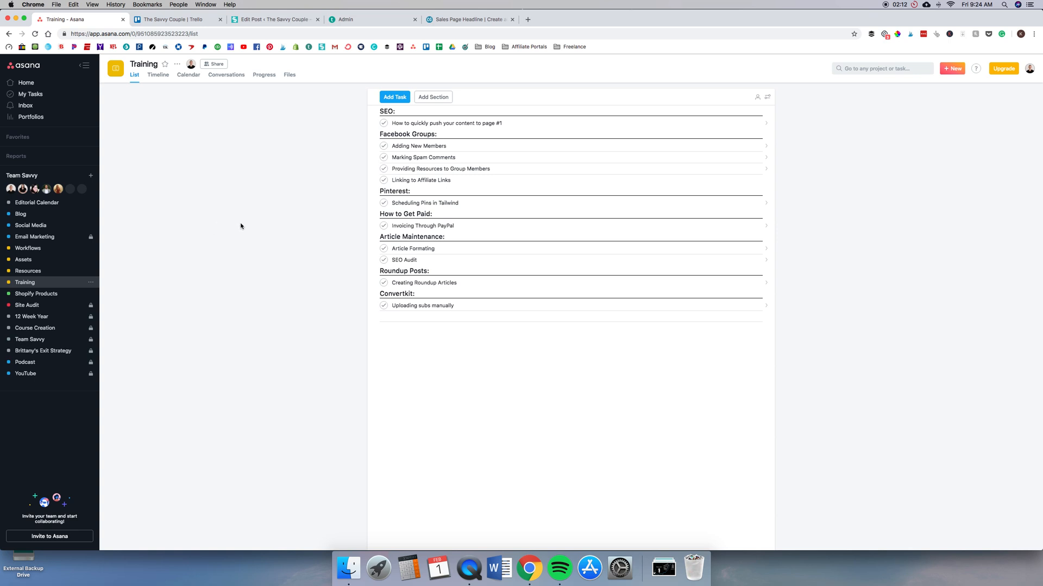
{"action": "mouse_move", "coordinate": [246, 201]}
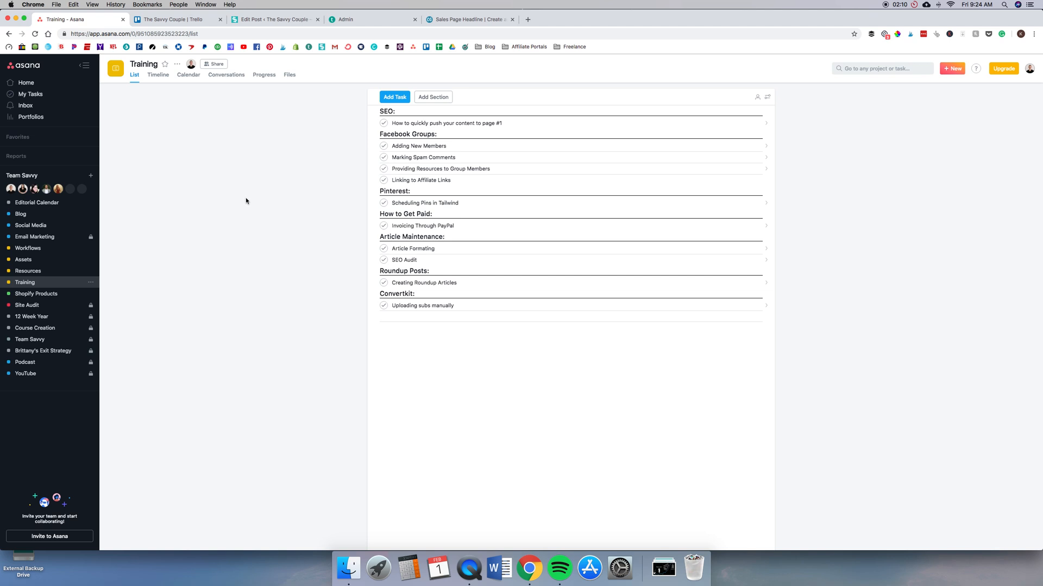